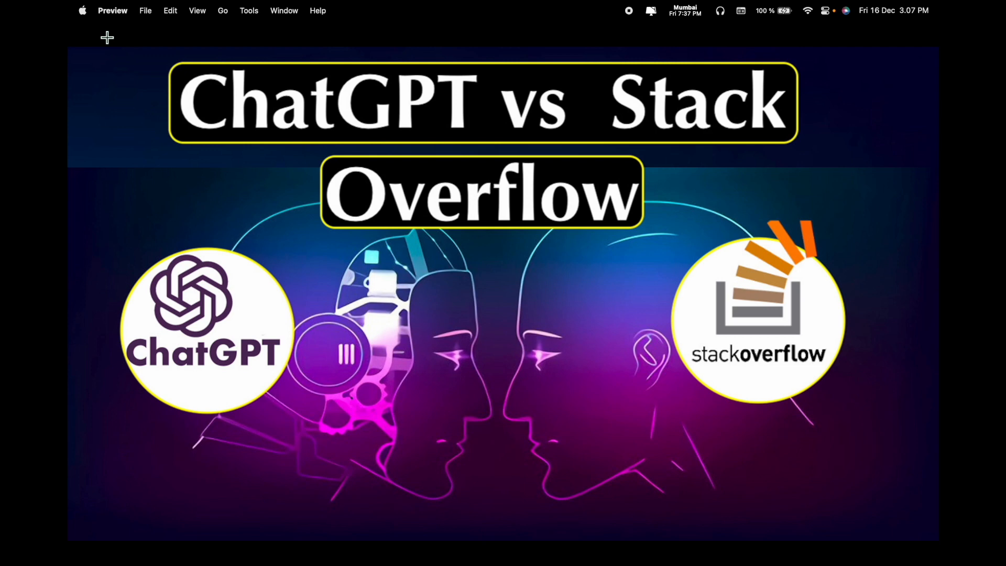
Take the ChatGPT vs Stack Overflow thumbnail out of full screen, then bring Chrome forward
left_click(108, 39)
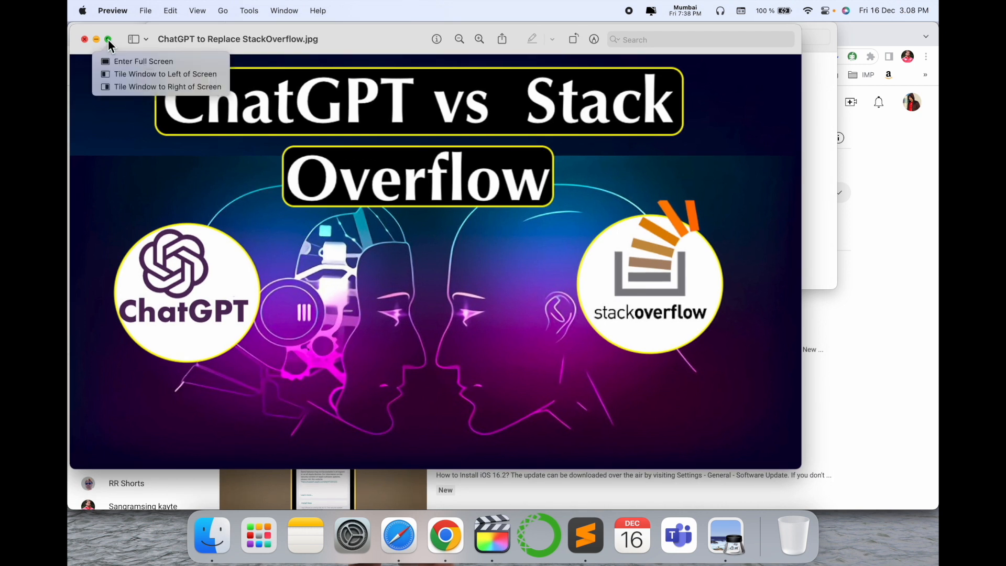
mouse_move(209, 199)
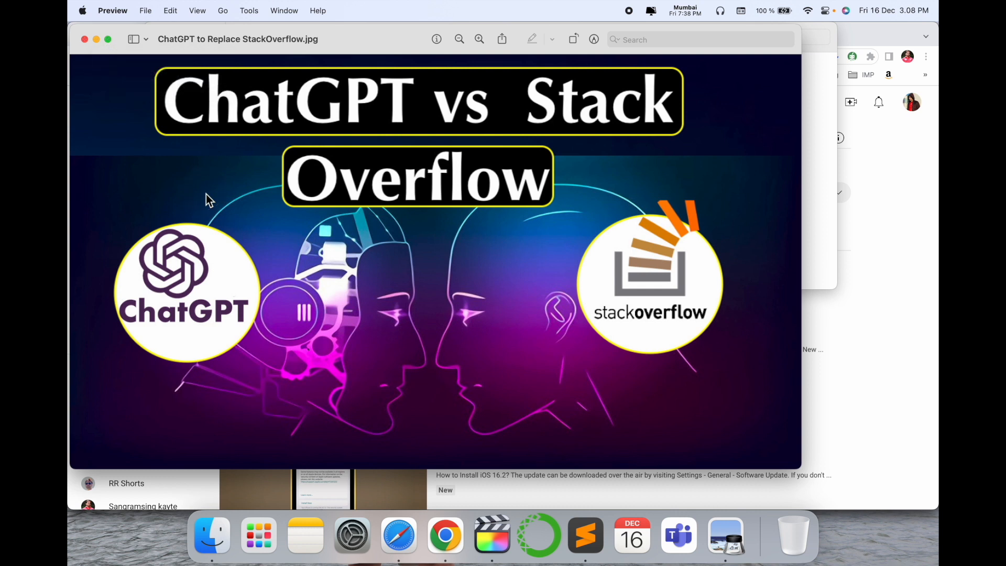
left_click(445, 534)
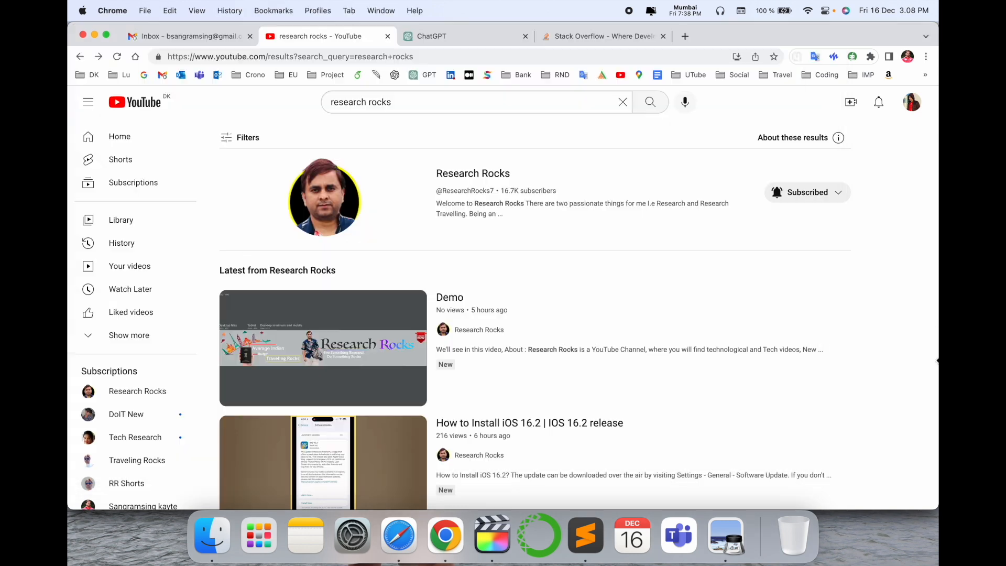
Open the Research Rocks YouTube channel page, then switch to the ChatGPT tab
left_click(473, 174)
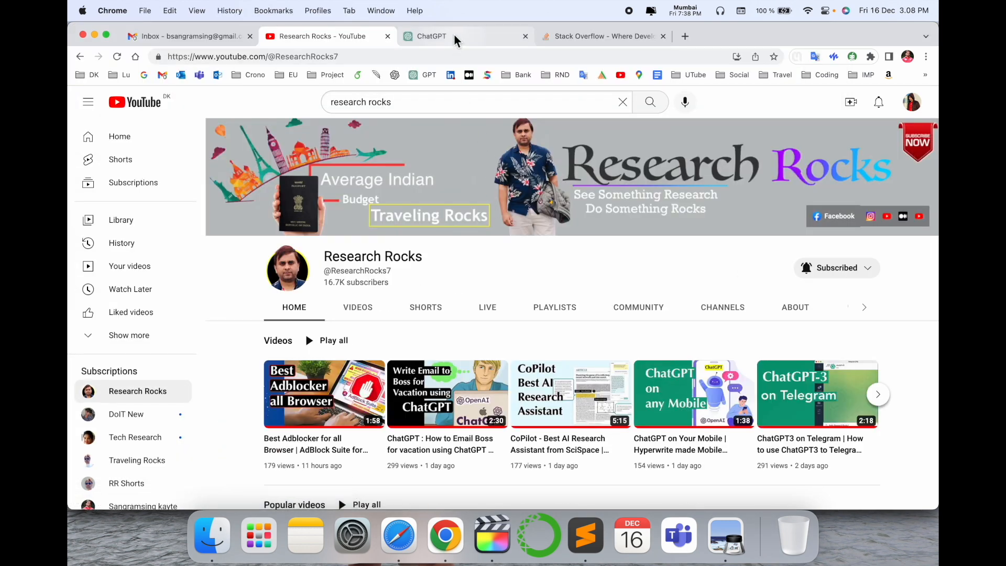
left_click(430, 36)
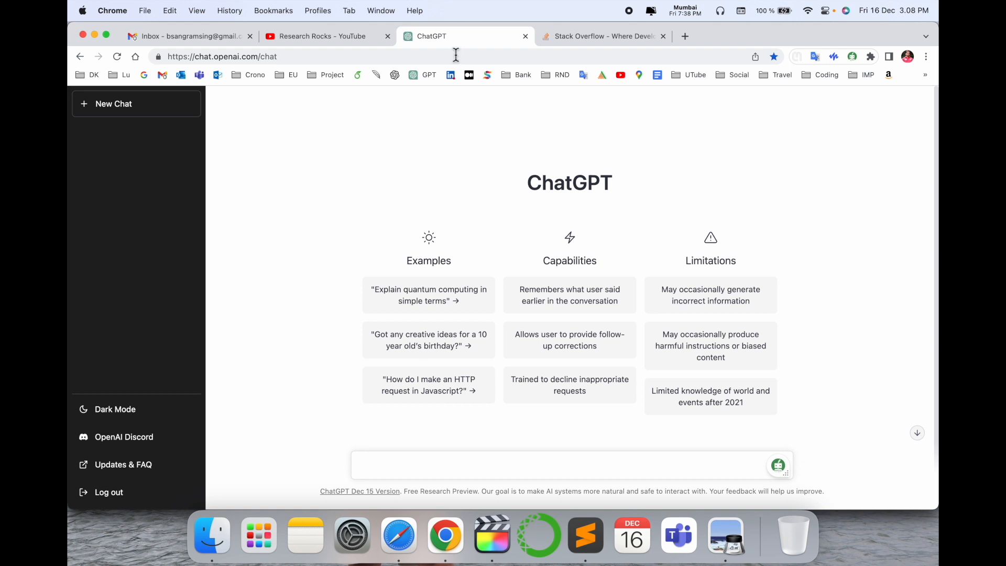
Show Stack Overflow's home page and copy the prompt 'Write a python function program'
left_click(602, 35)
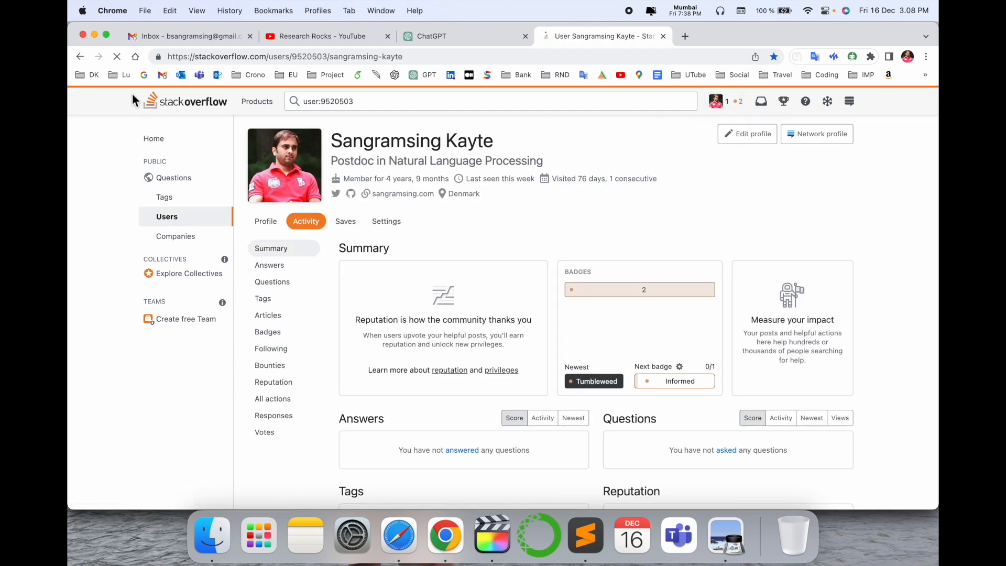
left_click(429, 36)
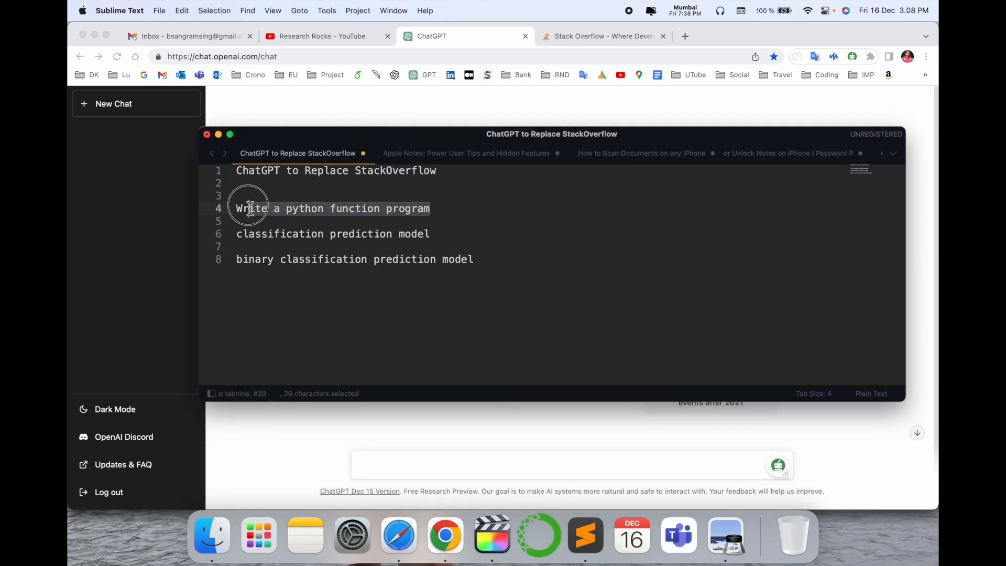
key("cmd+c")
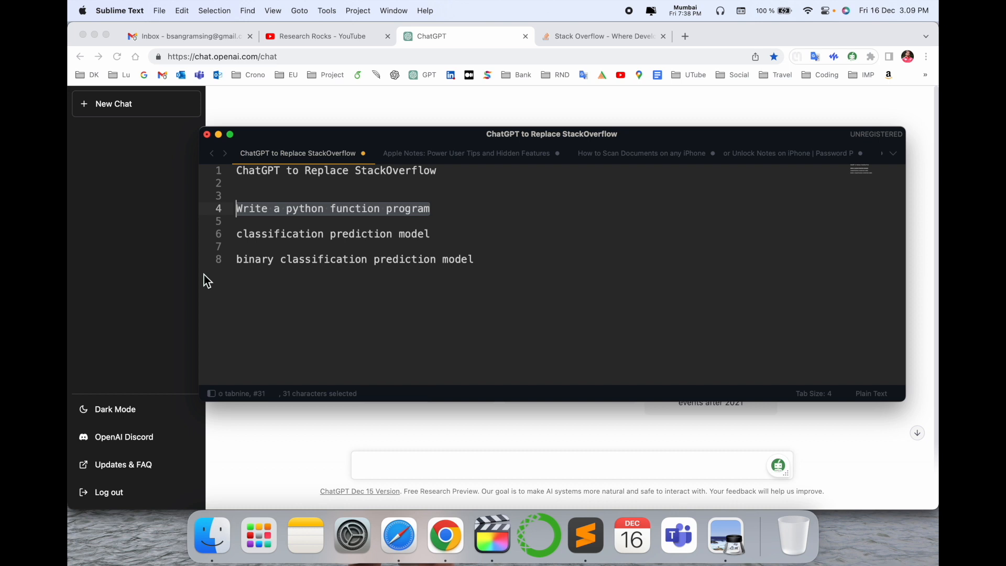
left_click(603, 36)
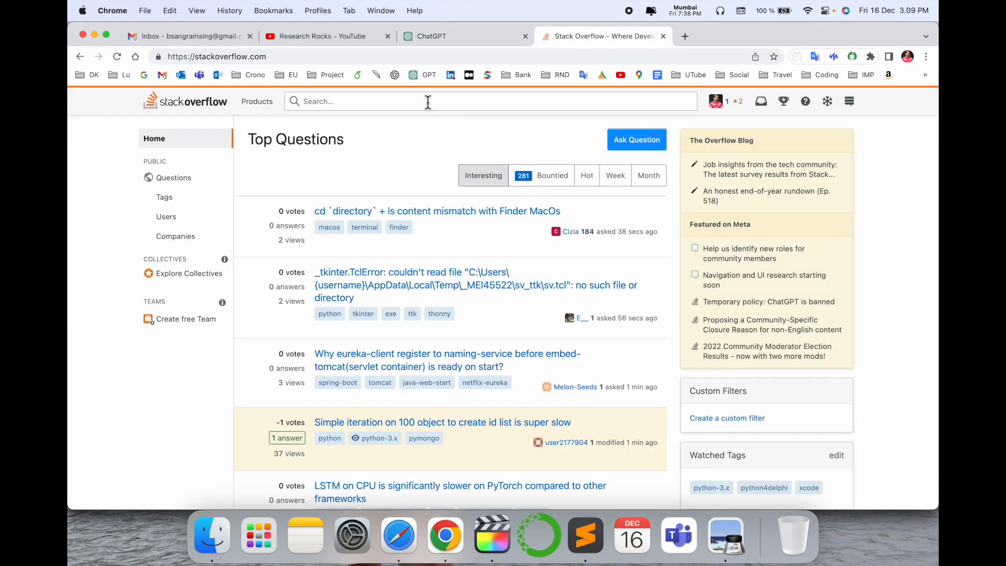
Search 'Write a python function program' and read the if __name__ == "__main__" answer
type("Write a python function program")
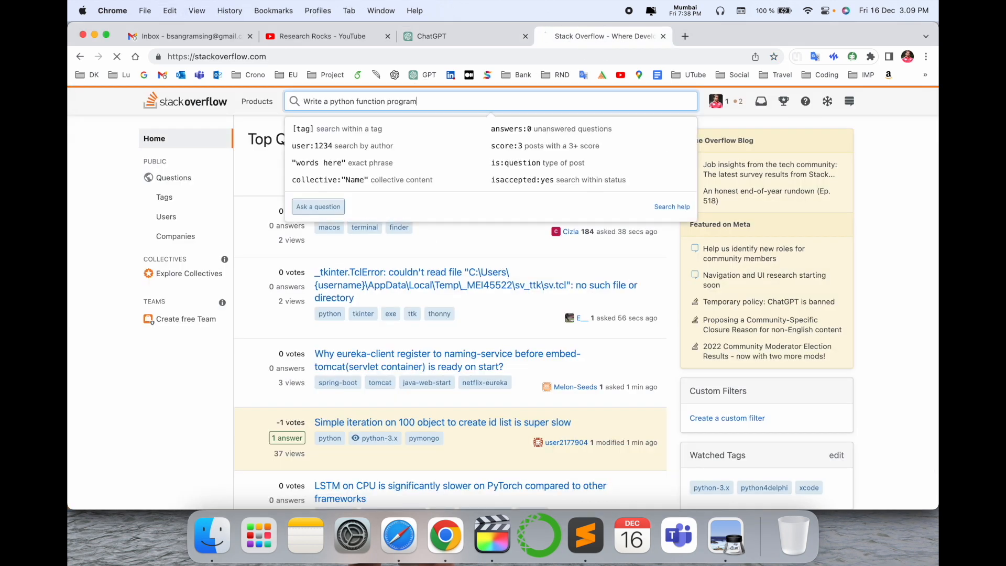
key("Return")
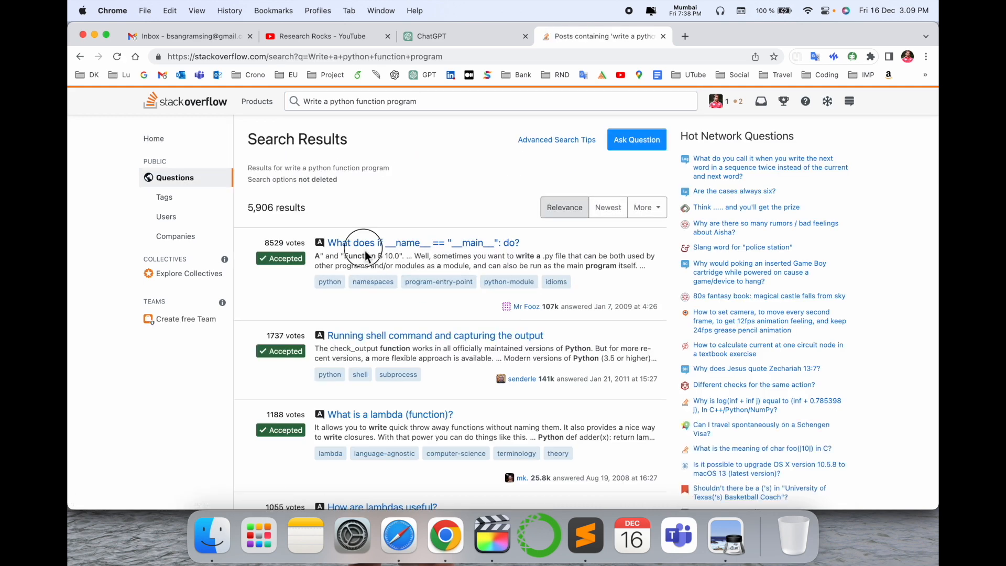
left_click(423, 242)
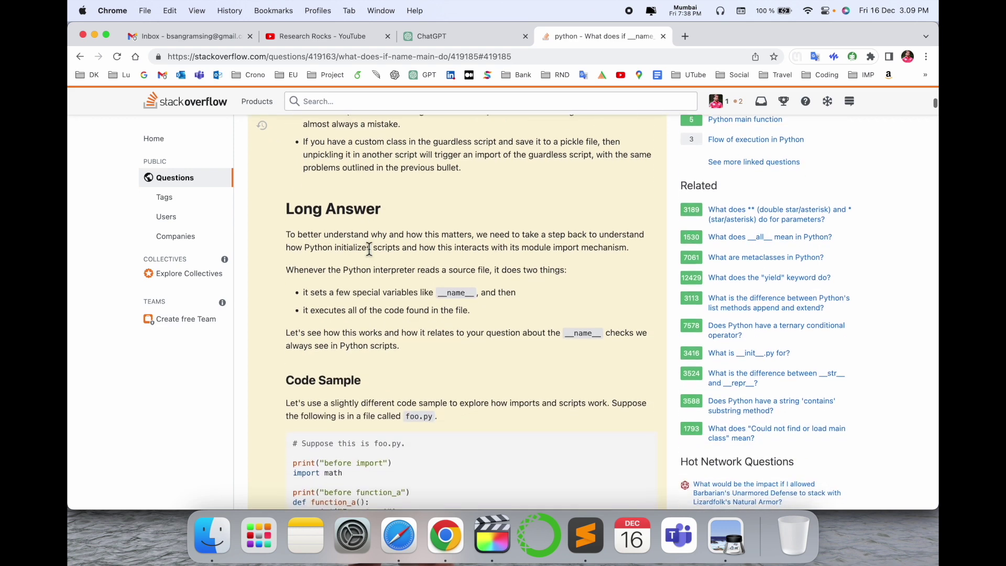
scroll("down", 3)
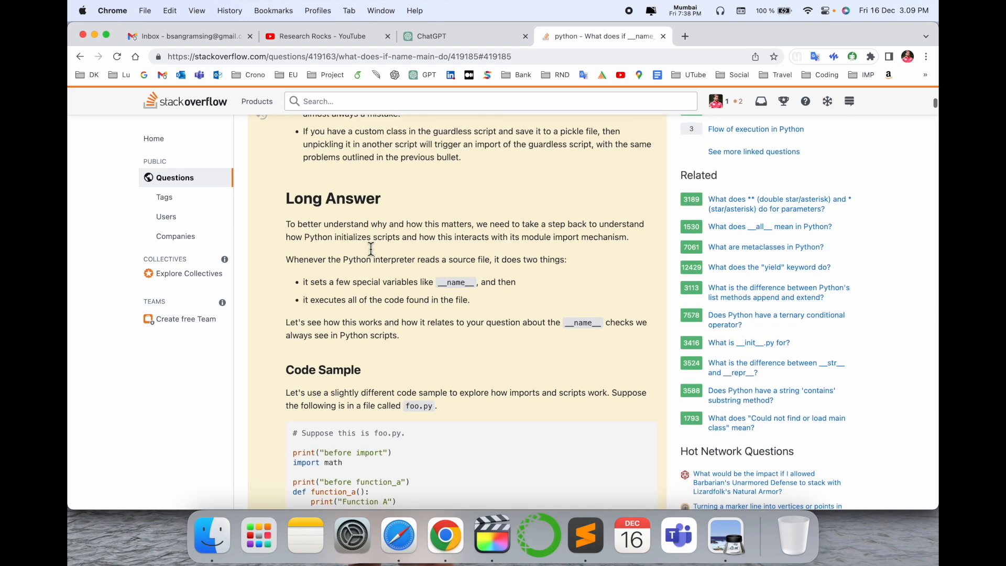
scroll("down", 3)
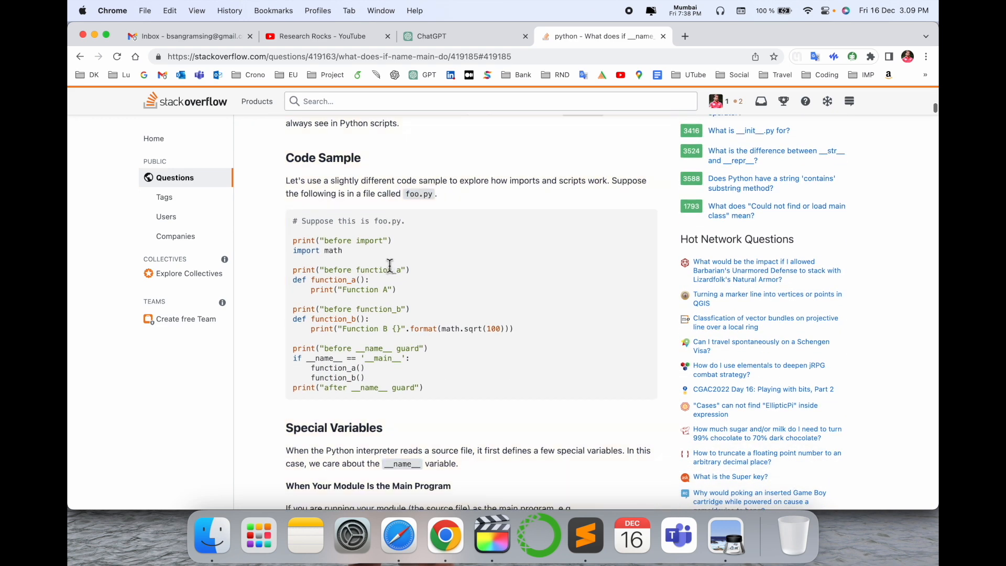
scroll("down", 3)
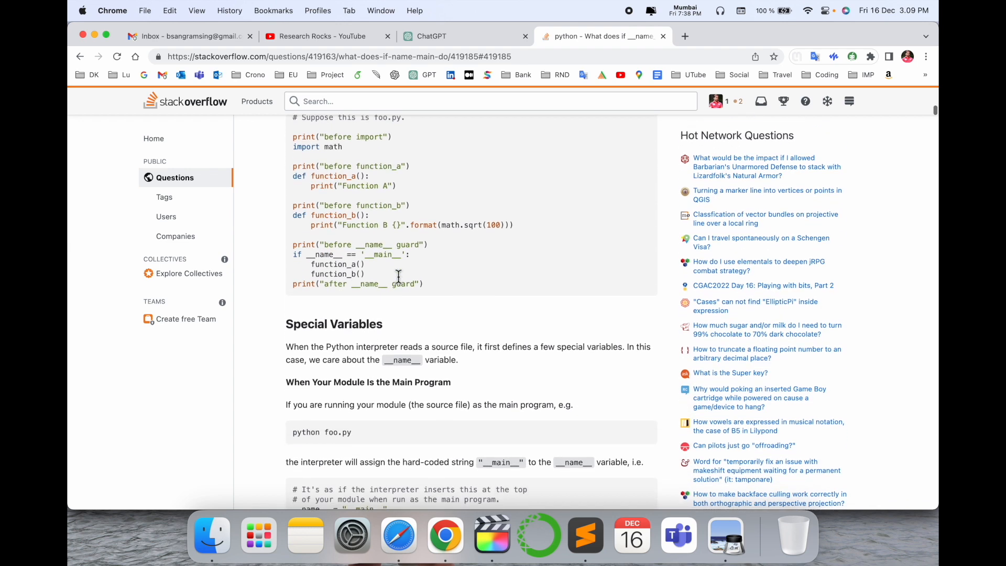
scroll("down", 3)
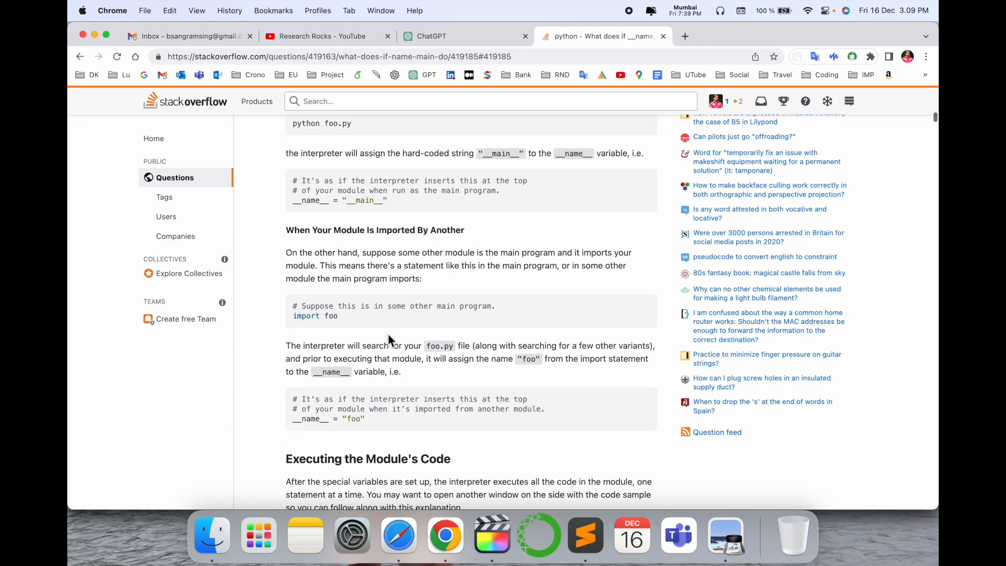
scroll("down", 3)
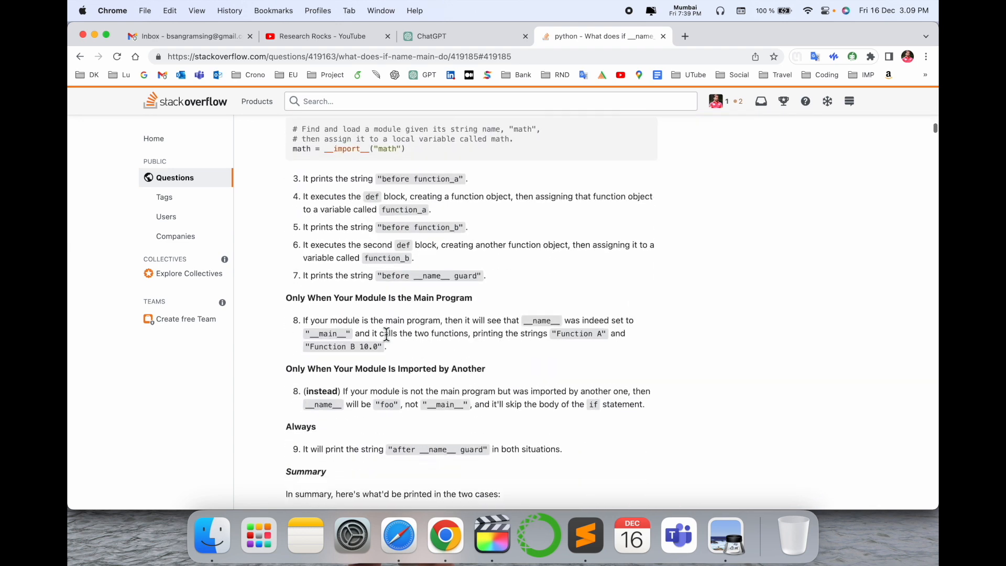
scroll("down", 3)
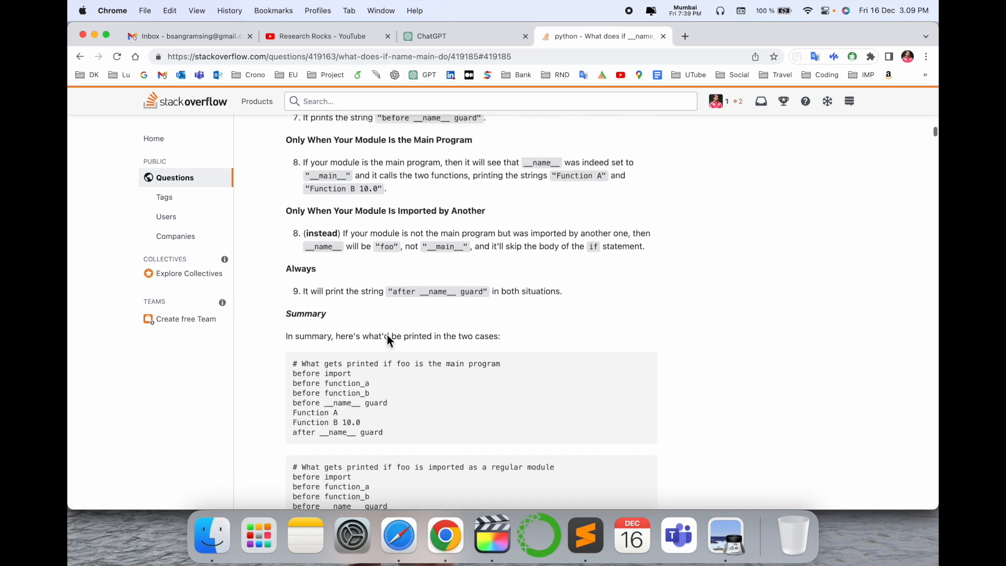
scroll("down", 3)
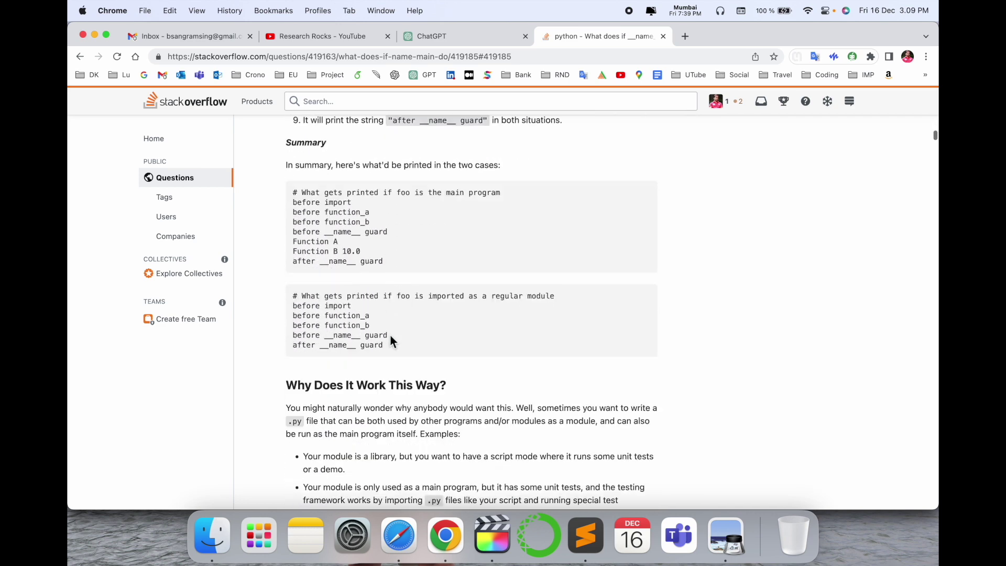
scroll("down", 3)
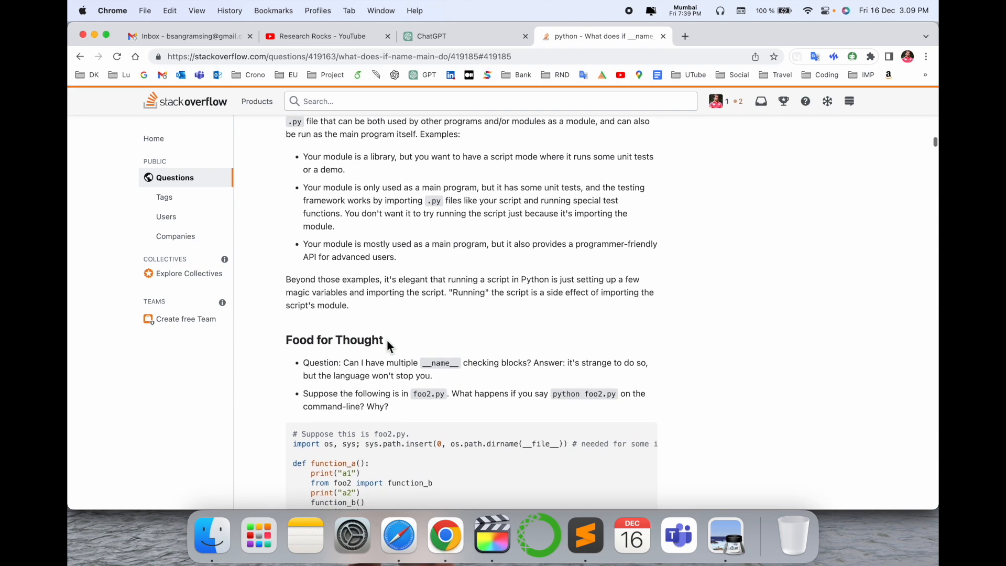
scroll("down", 3)
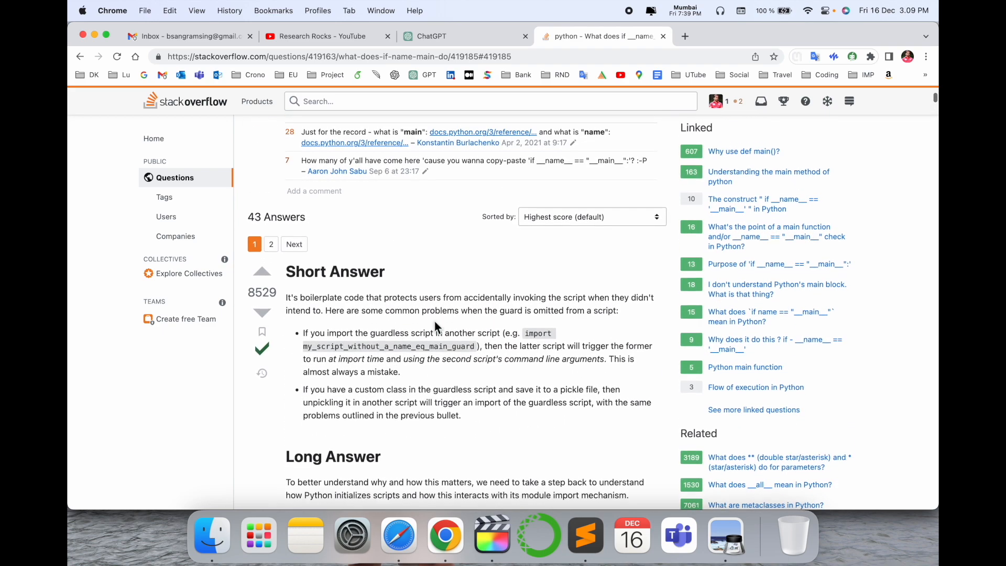
Send the copied prompt to ChatGPT and read the add_numbers function reply
left_click(449, 36)
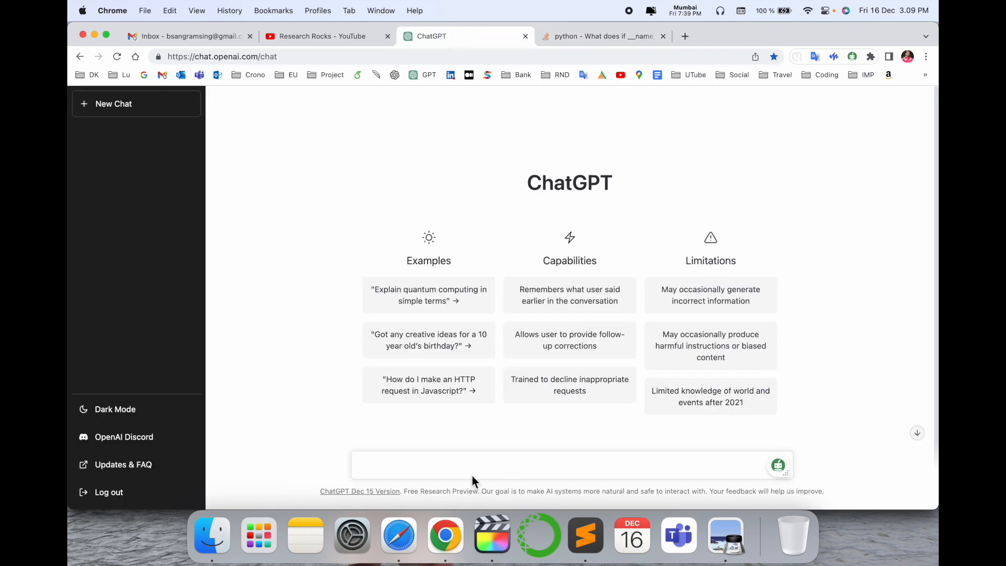
key("Return")
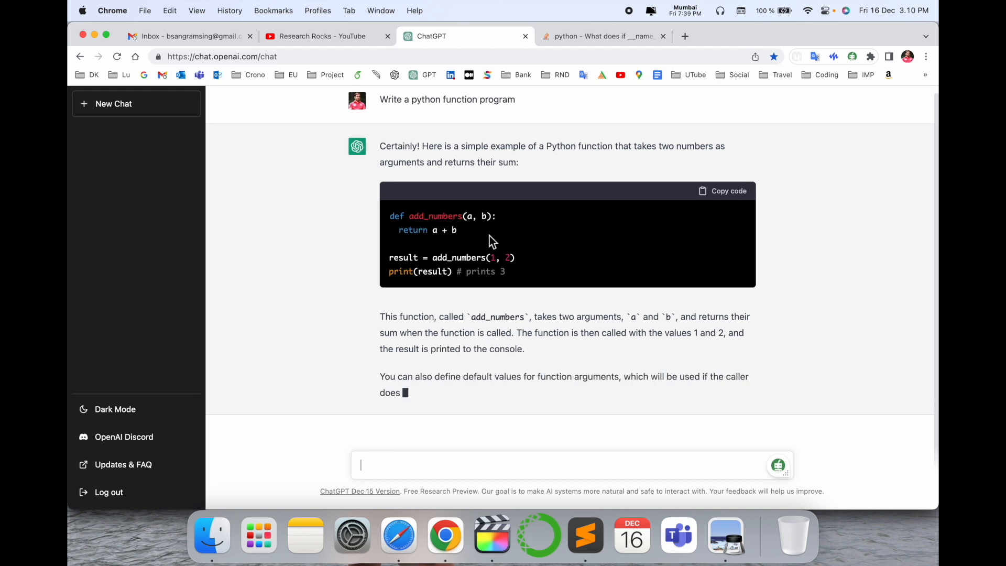
scroll("down", 3)
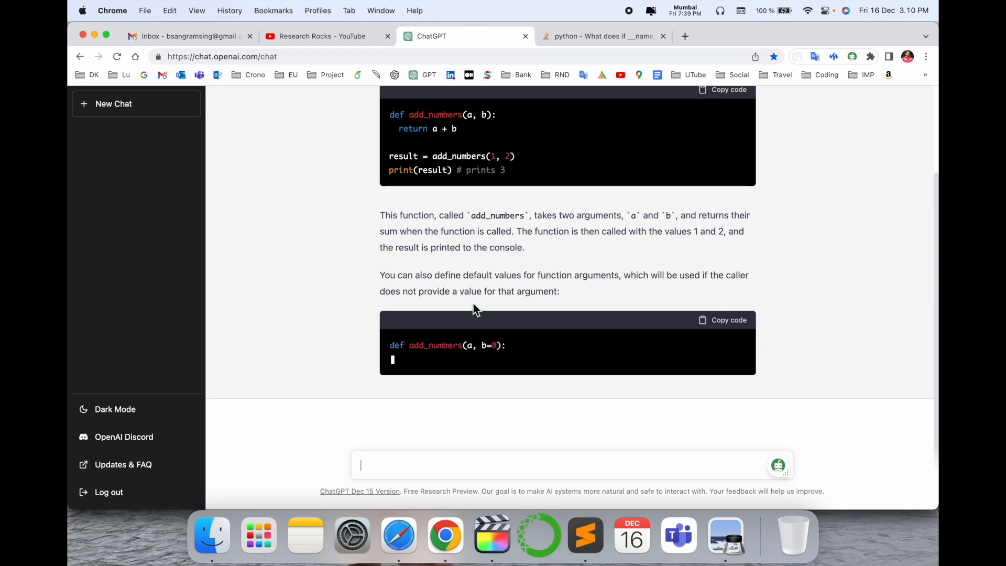
scroll("up", 3)
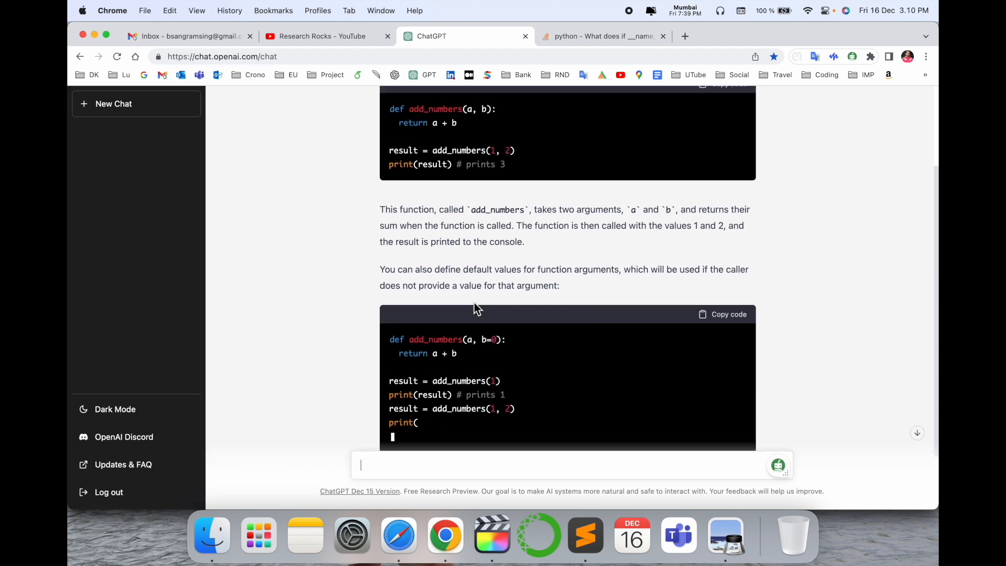
scroll("up", 3)
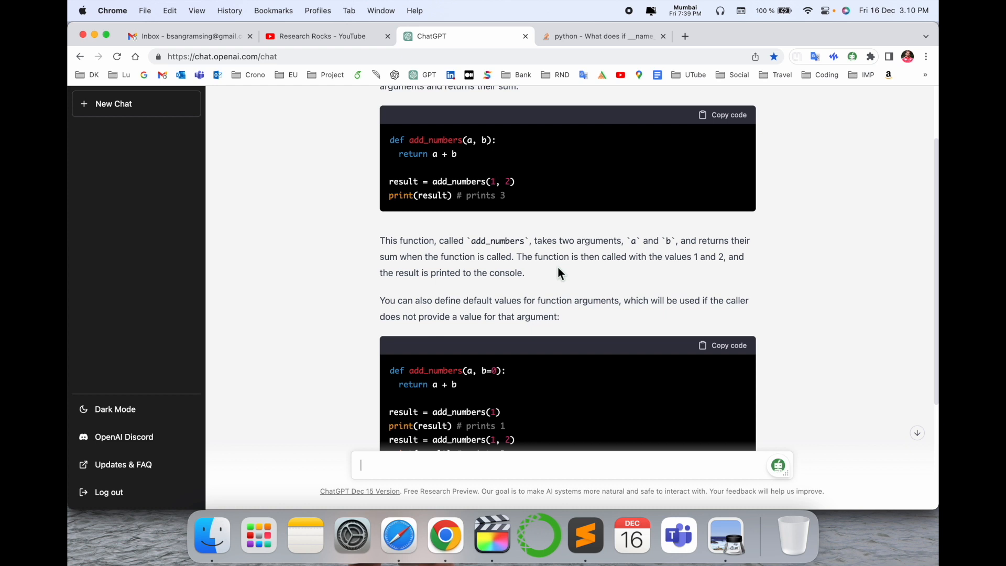
scroll("down", 3)
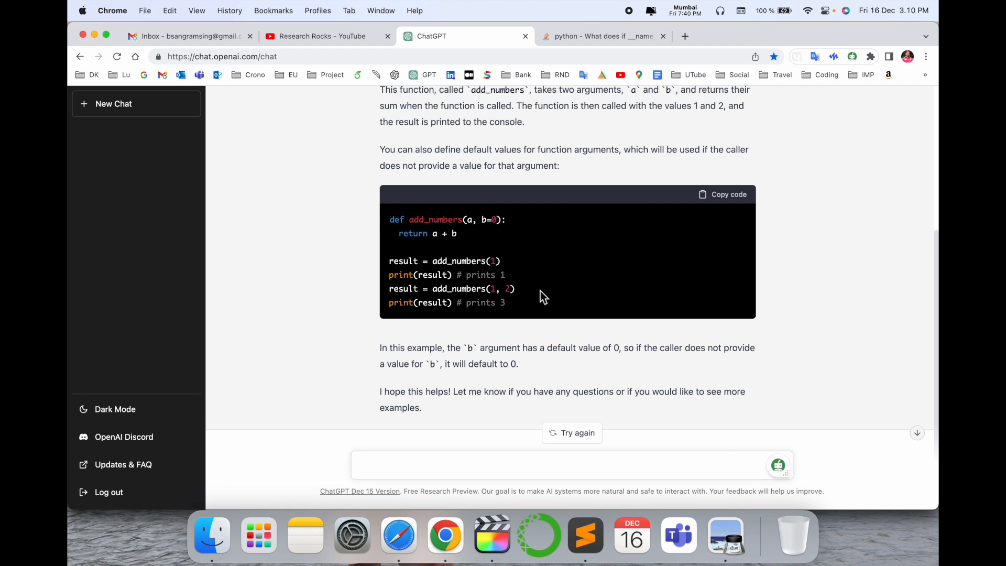
mouse_move(463, 336)
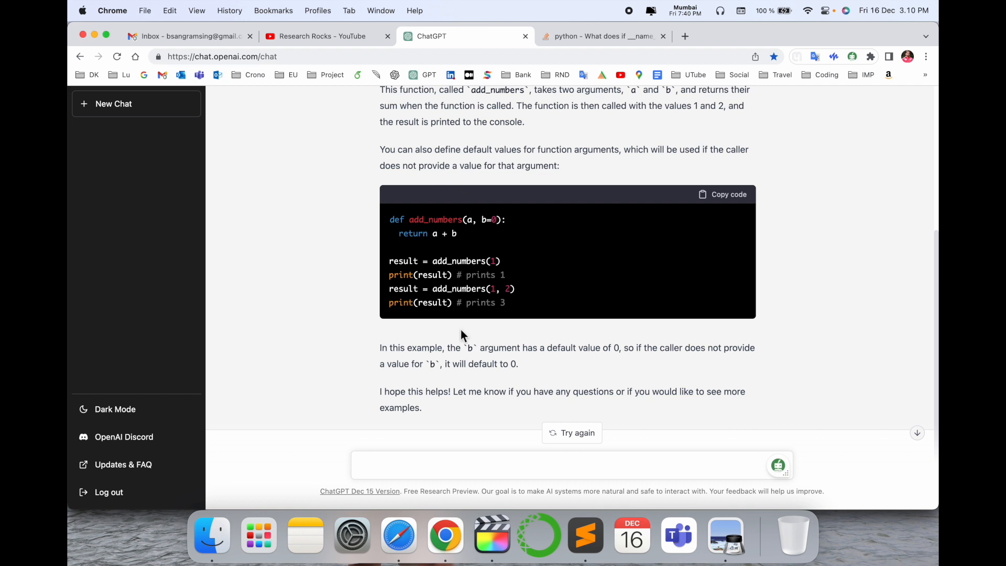
Focus the message box, glance at the Stack Overflow tab, then return to ChatGPT
left_click(565, 464)
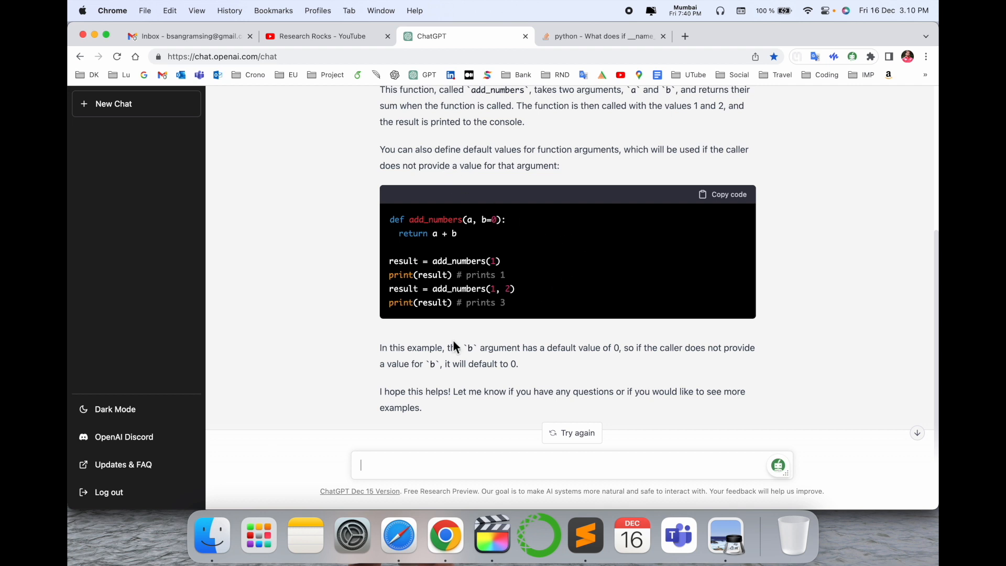
scroll("up", 3)
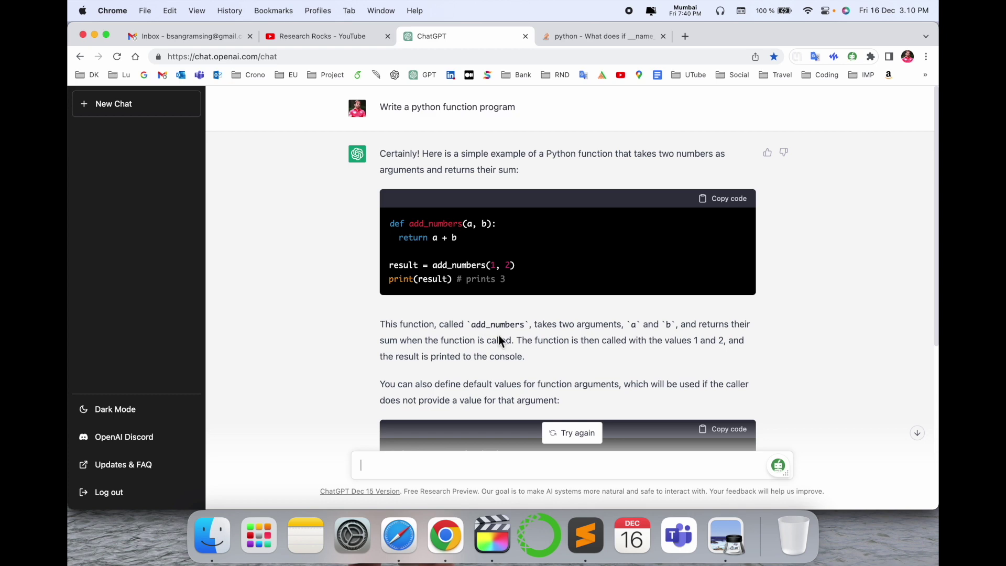
left_click(603, 37)
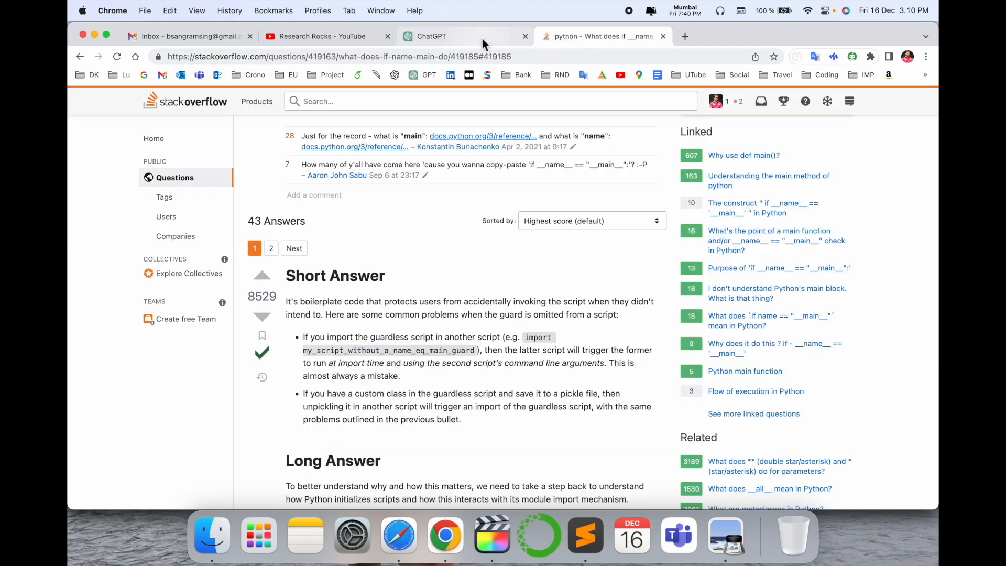
left_click(431, 36)
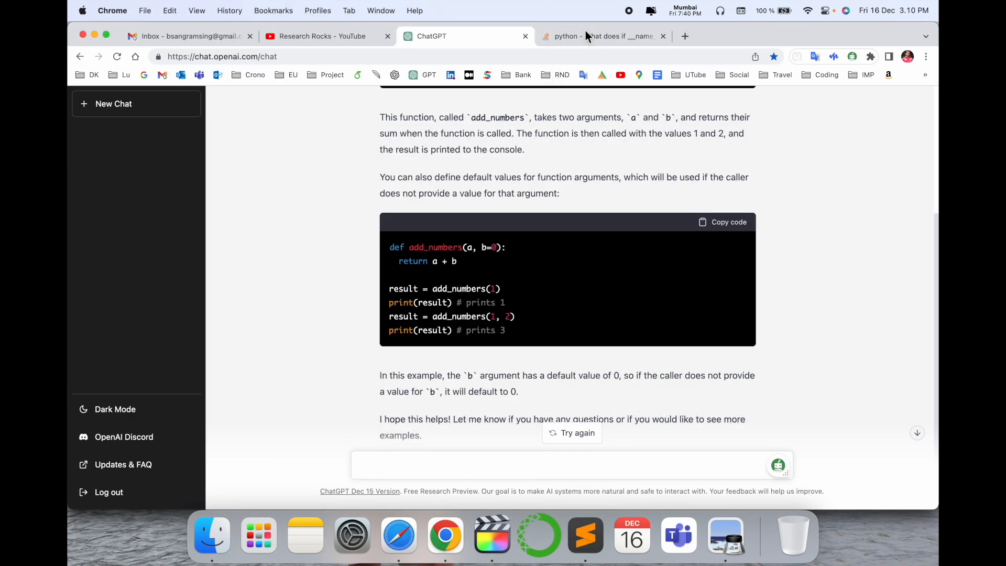
Check the CNN classification question, then open the SOM algorithm classification question
left_click(603, 36)
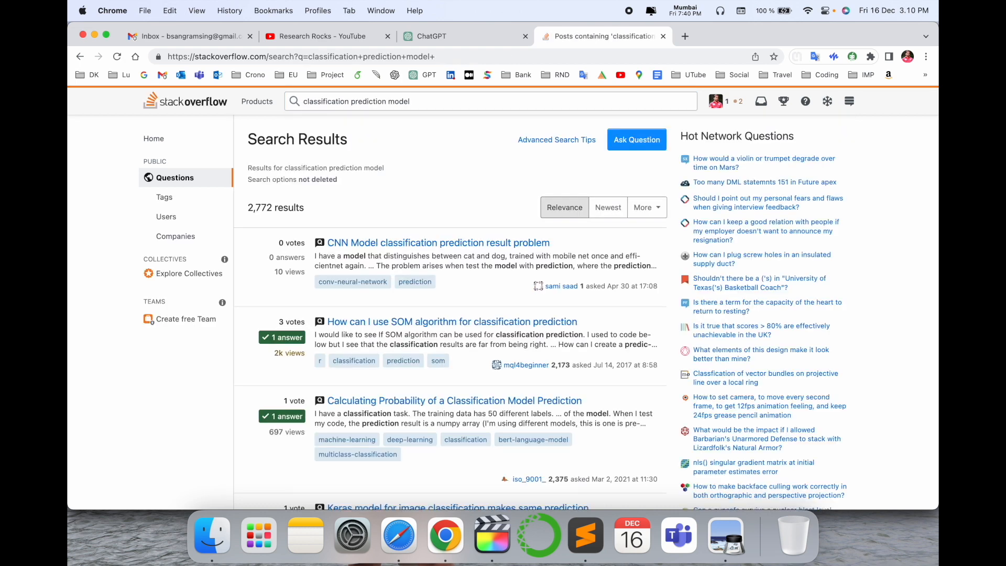
mouse_move(467, 268)
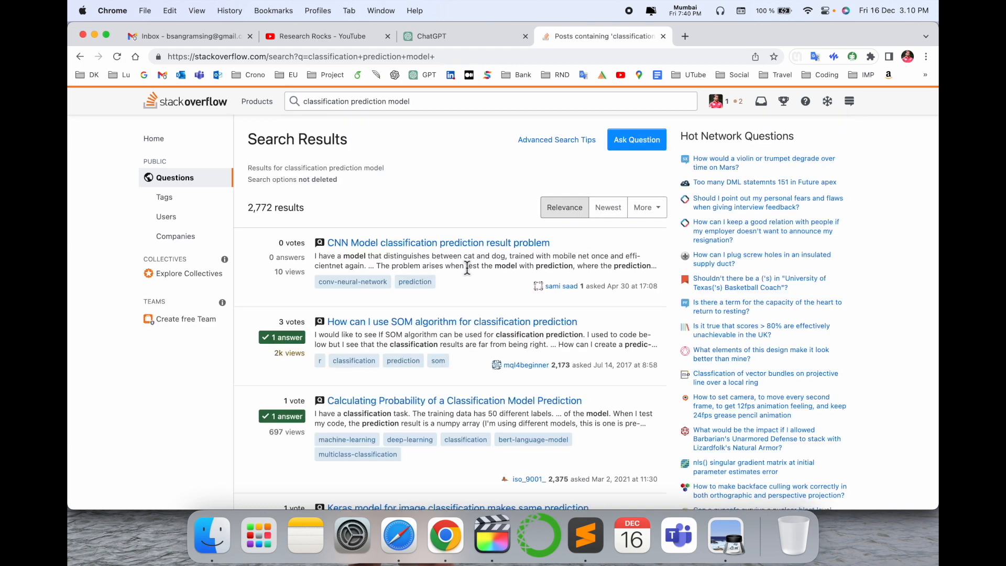
mouse_move(431, 255)
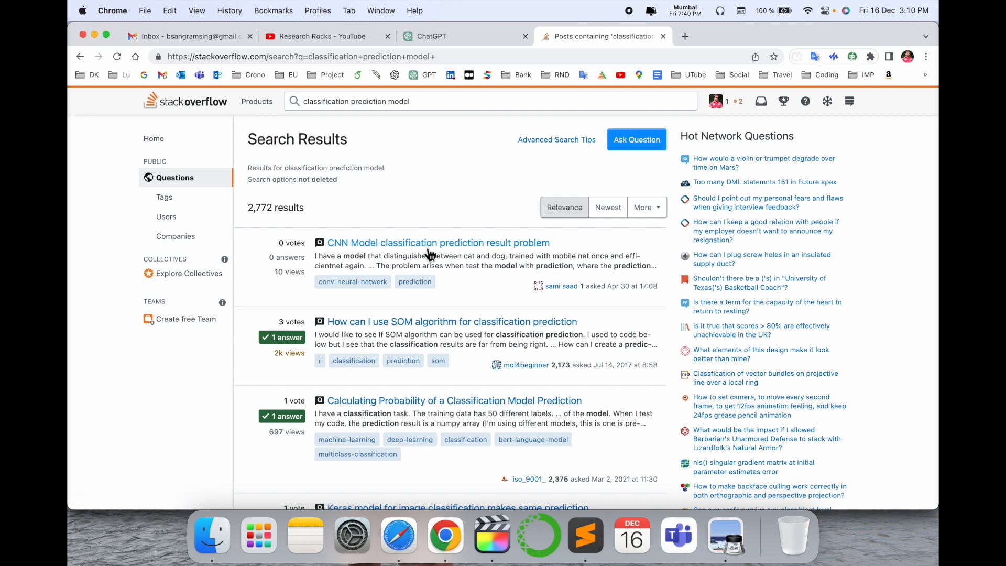
left_click(438, 243)
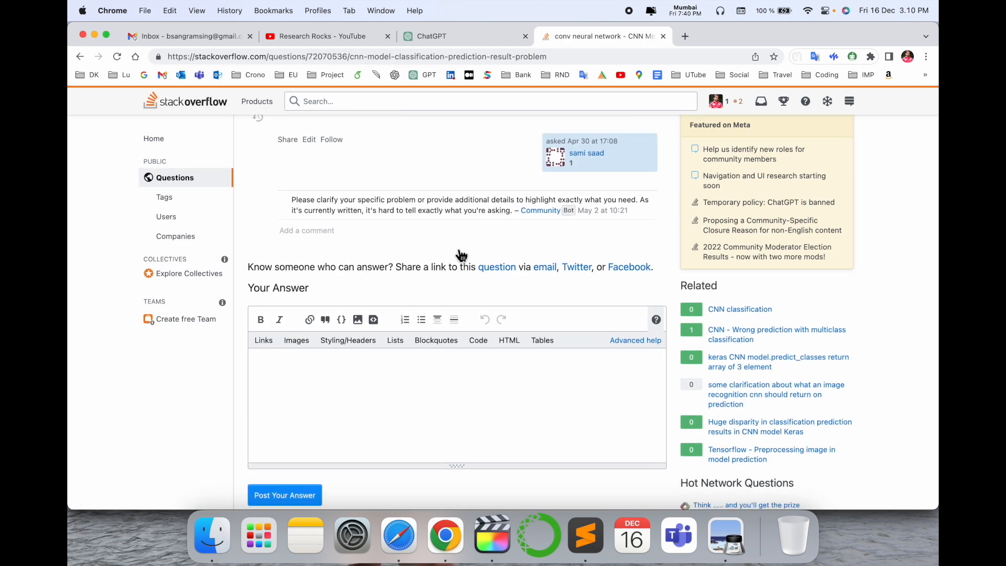
scroll("up", 3)
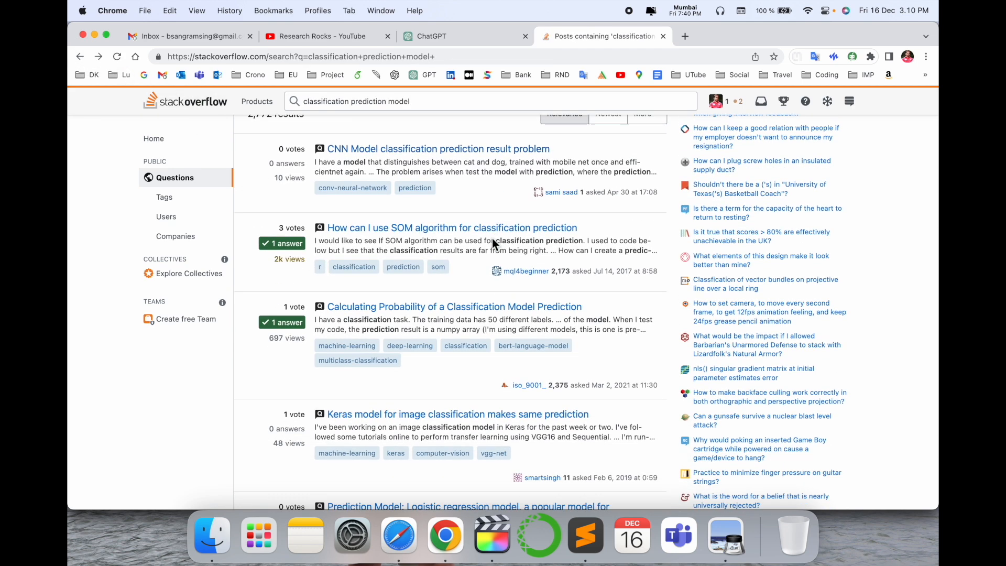
left_click(451, 228)
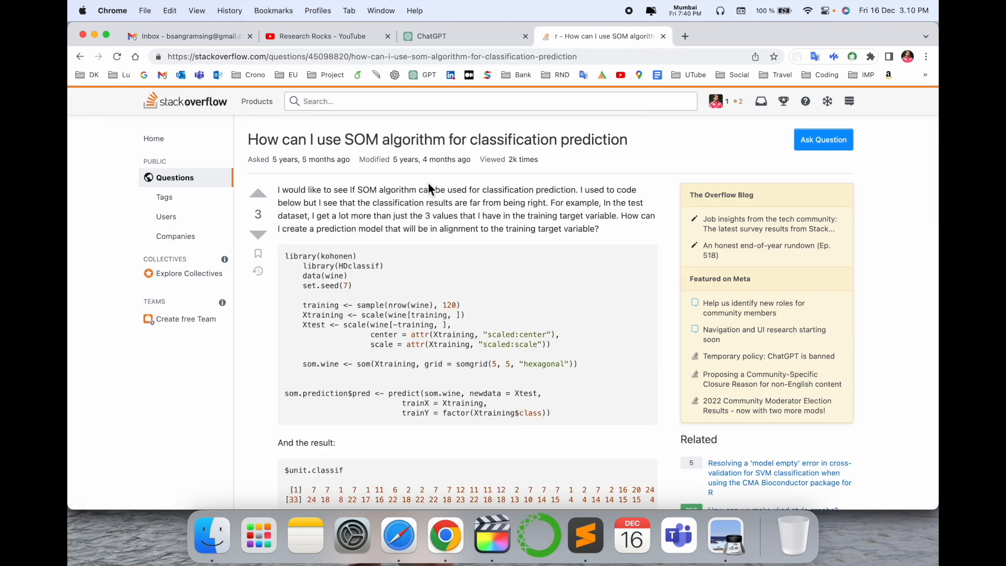
scroll("down", 3)
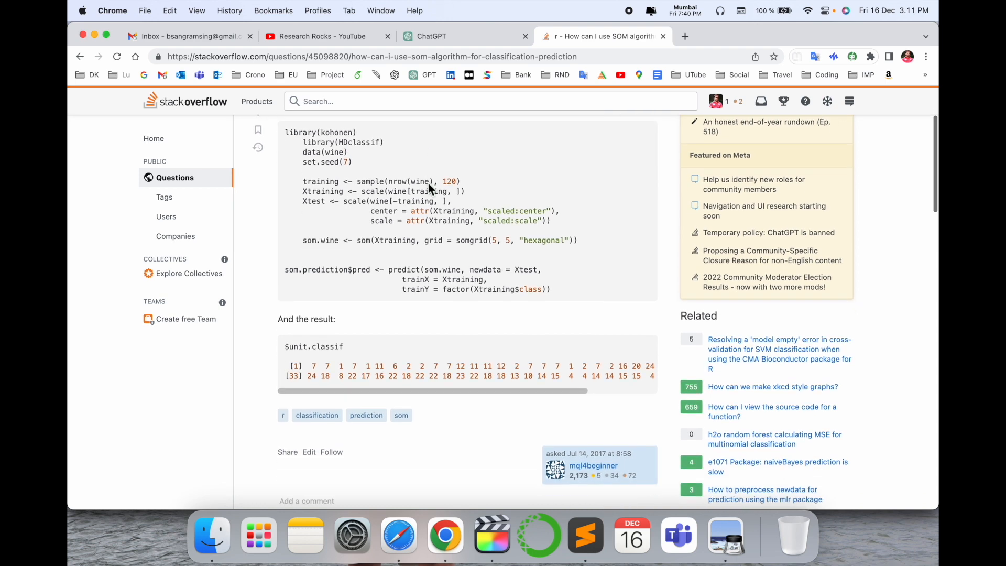
scroll("up", 3)
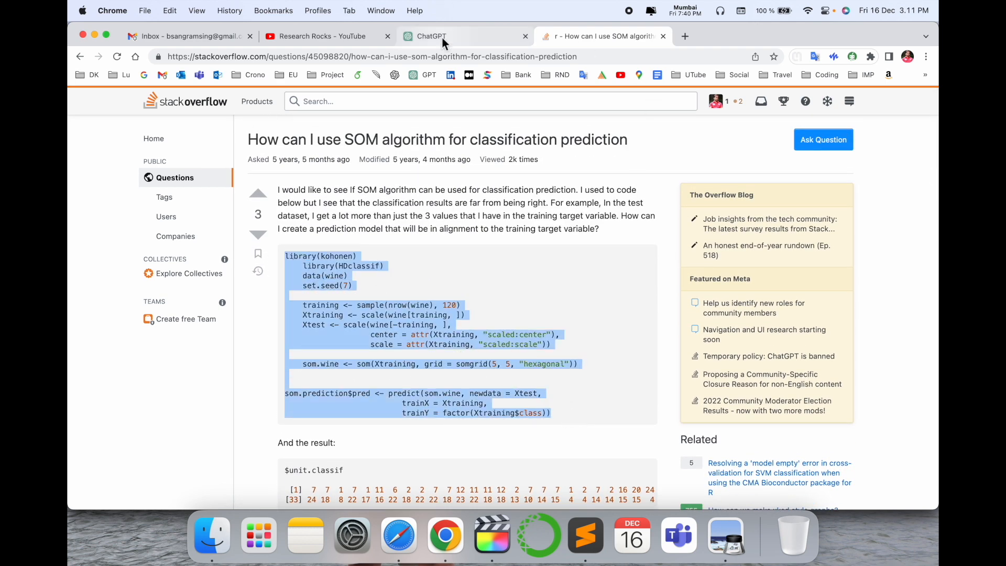
Read ChatGPT's classification model explanation and start typing 'classification prediction model pytho…'
left_click(430, 36)
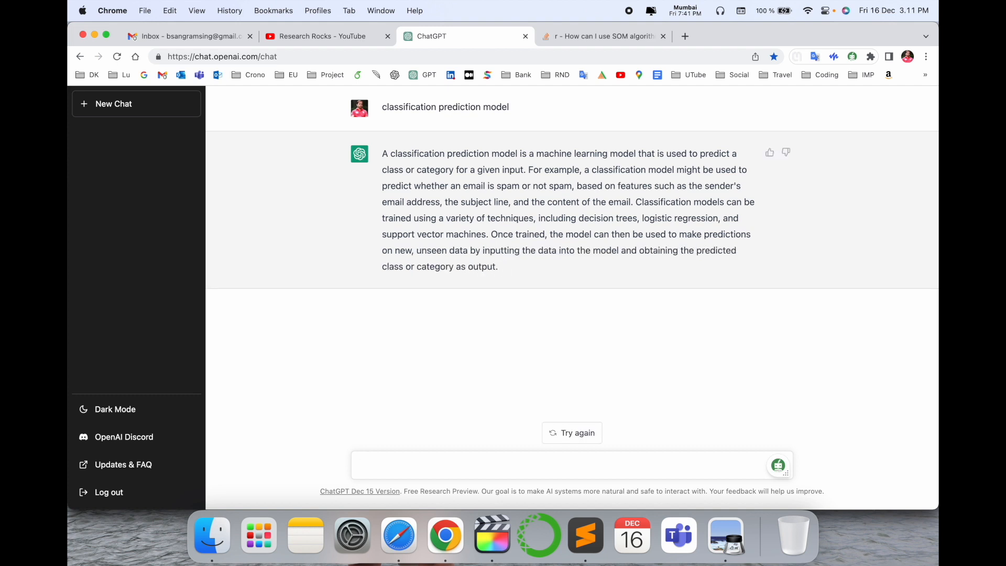
double_click(510, 218)
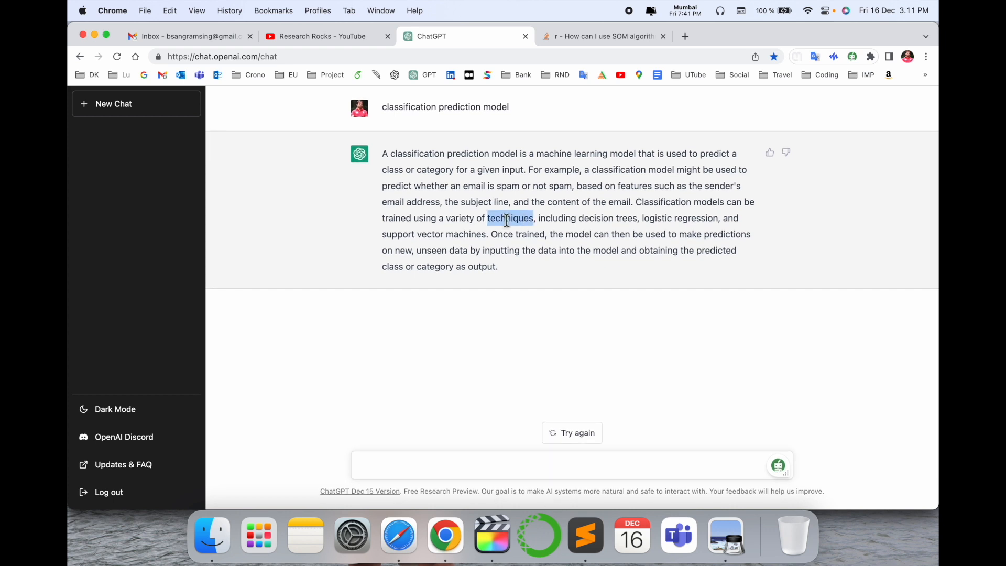
left_click(469, 464)
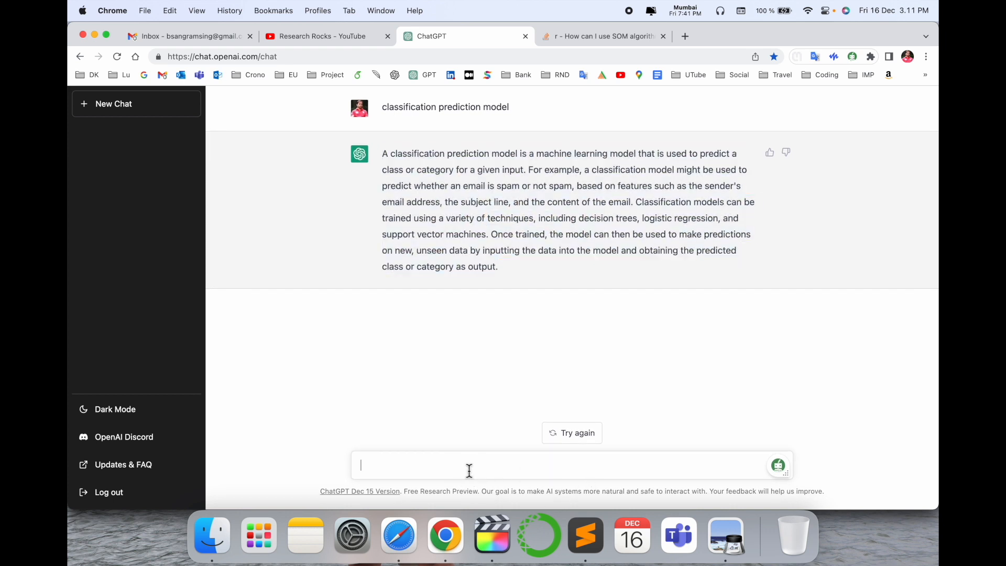
type("classification prediction model")
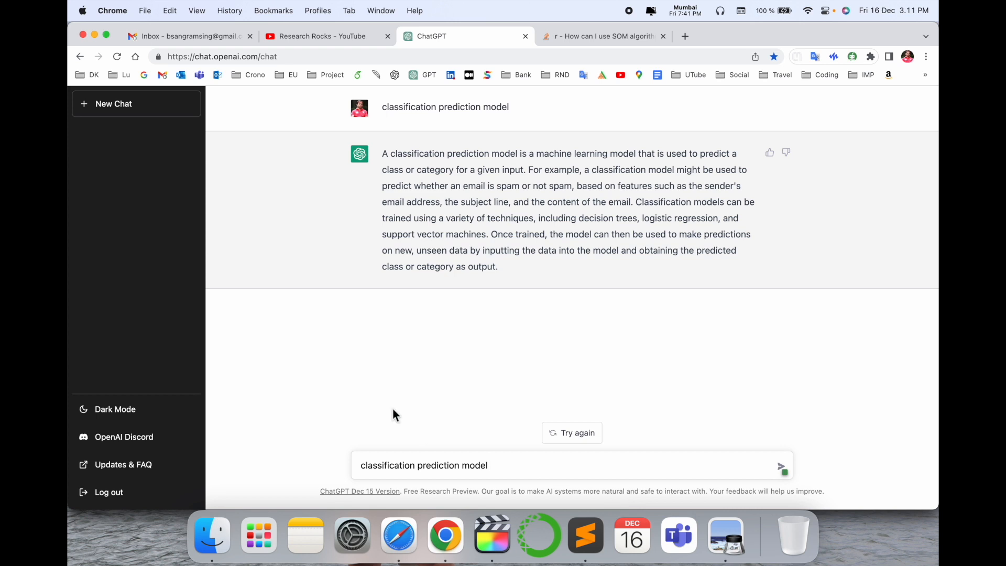
type("pt")
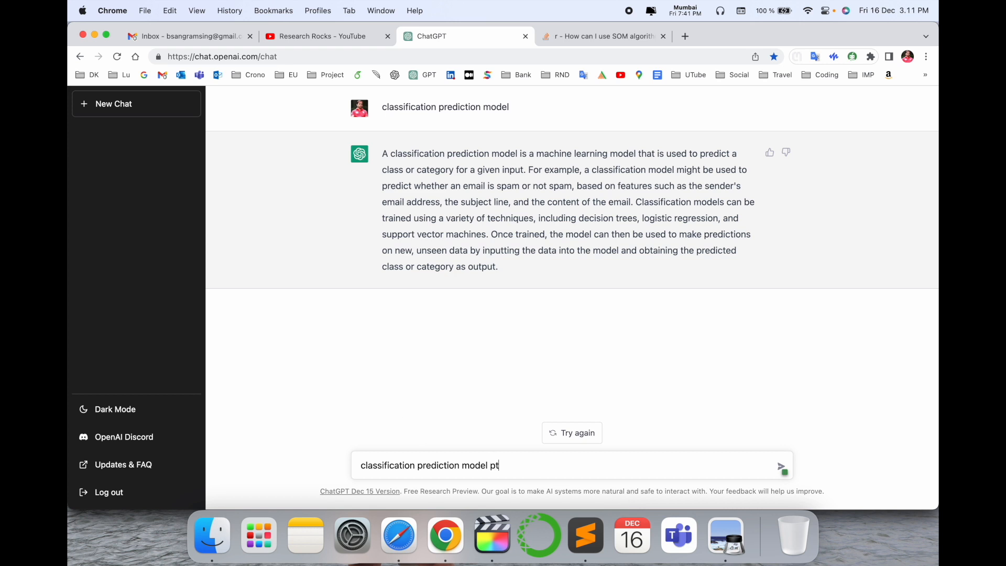
type("ytho")
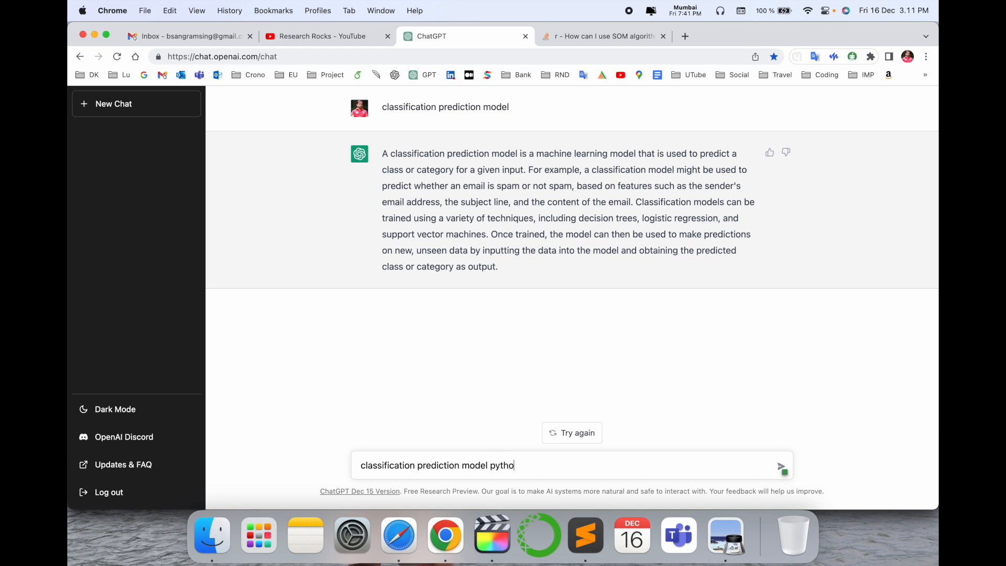
Send the Python request and read the six-step logistic regression example to accuracy evaluation
left_click(781, 465)
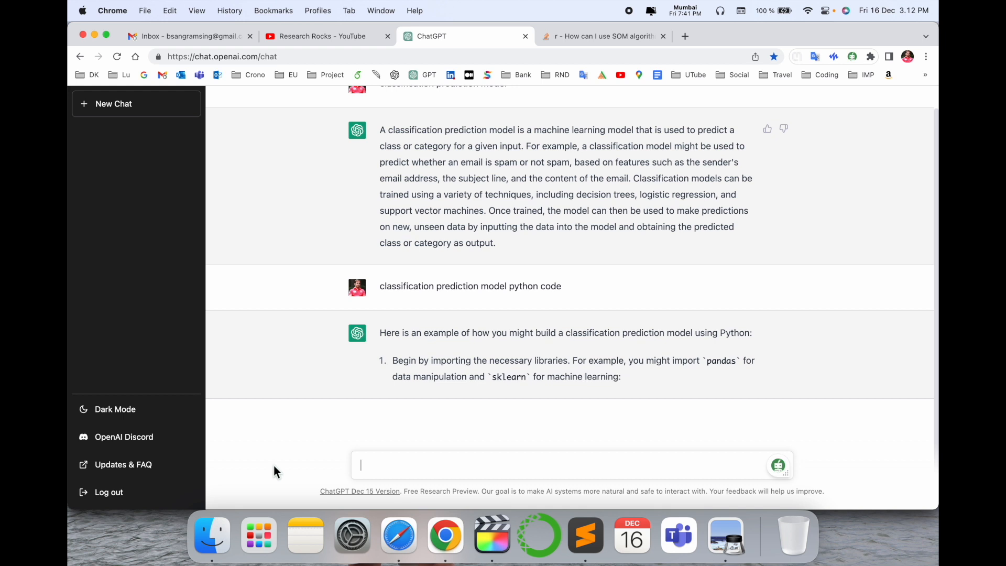
scroll("down", 3)
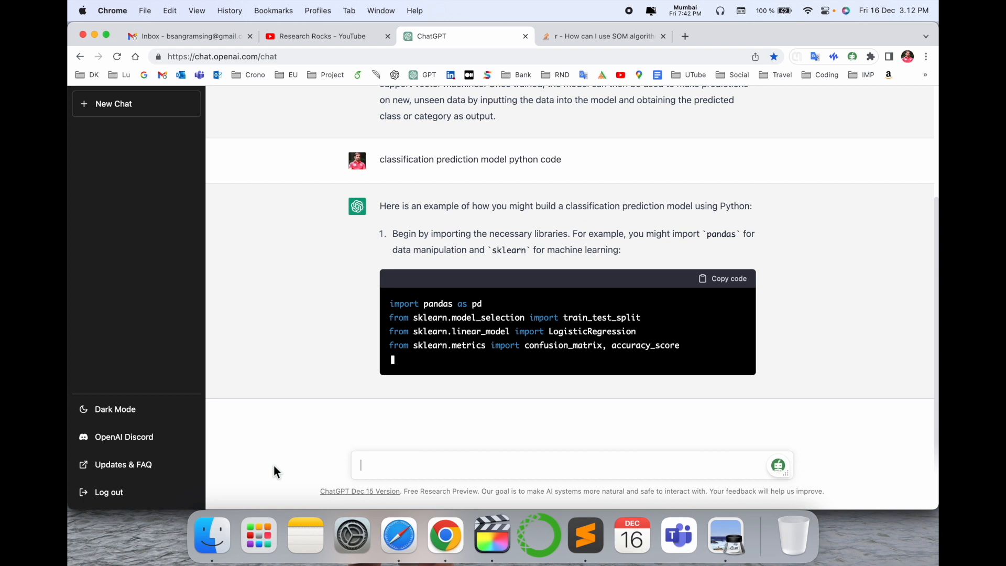
scroll("down", 3)
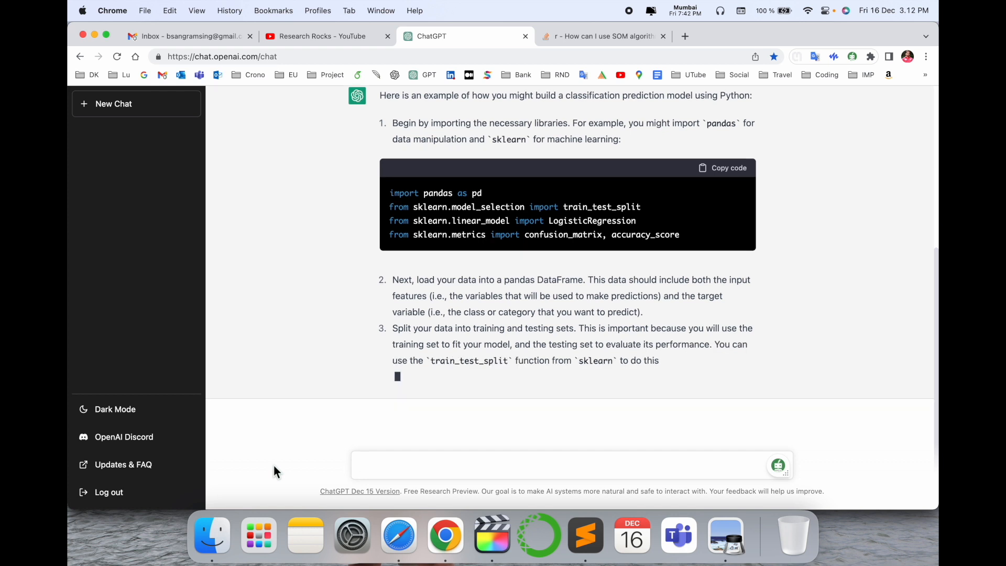
scroll("down", 3)
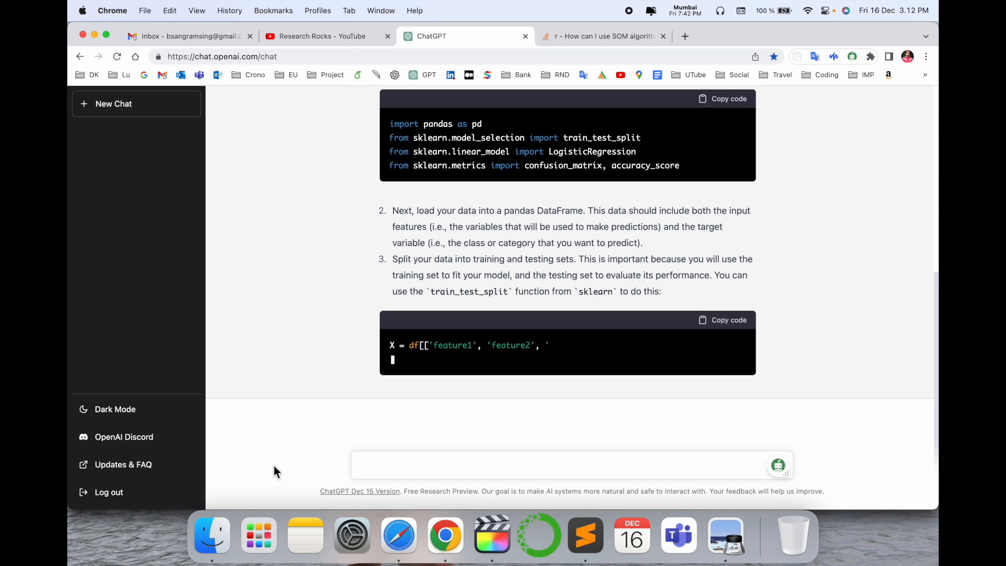
scroll("down", 3)
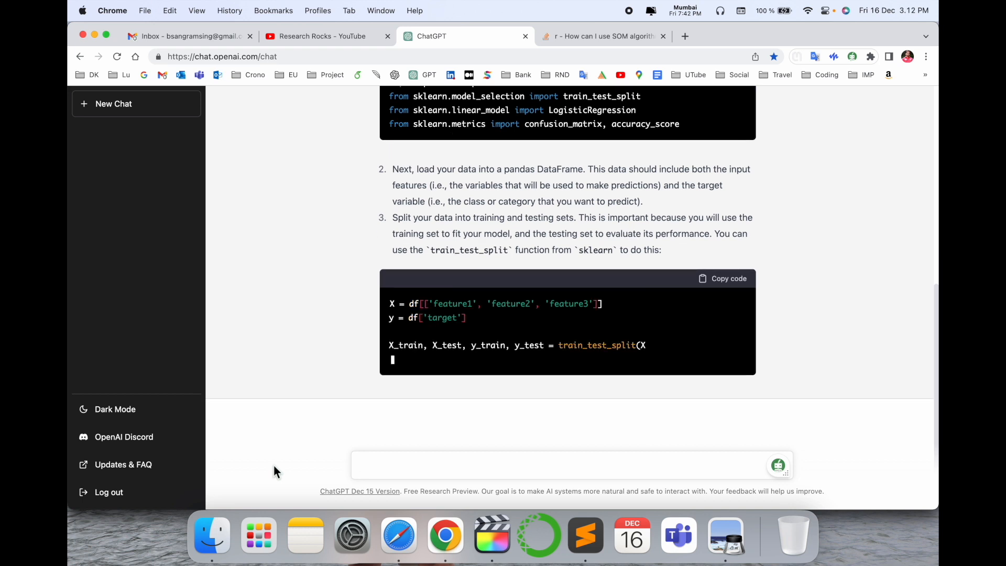
scroll("up", 3)
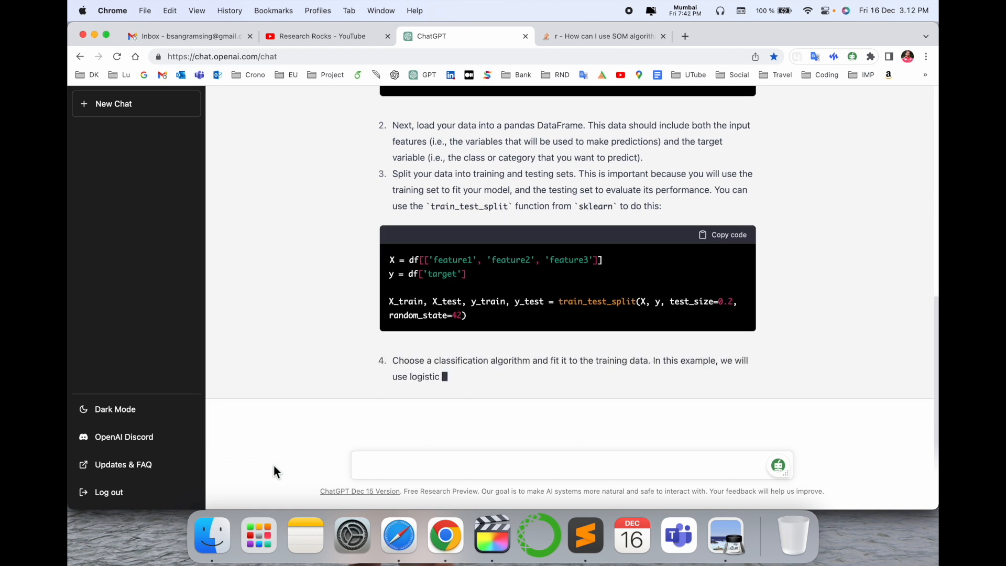
scroll("down", 3)
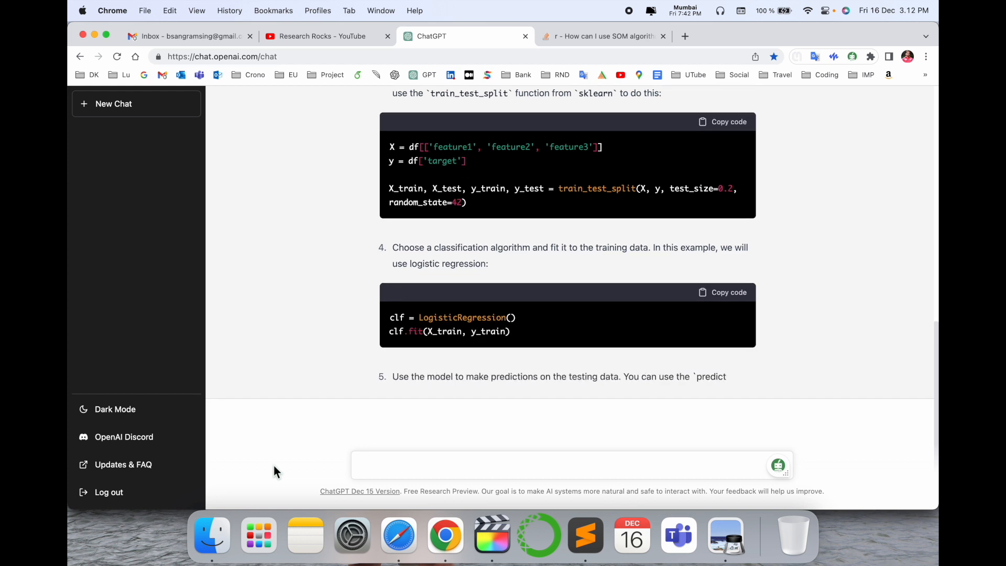
scroll("down", 3)
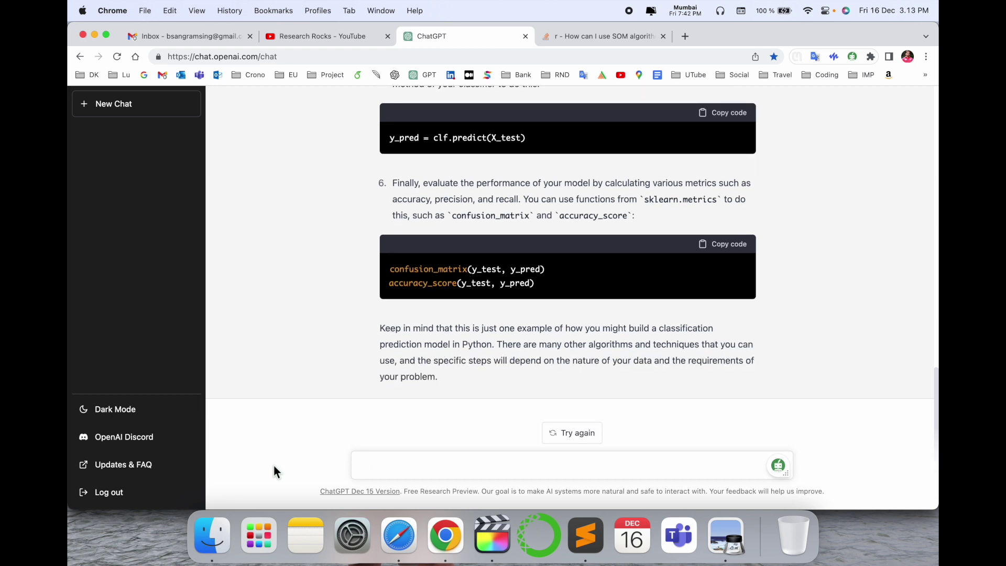
left_click(585, 535)
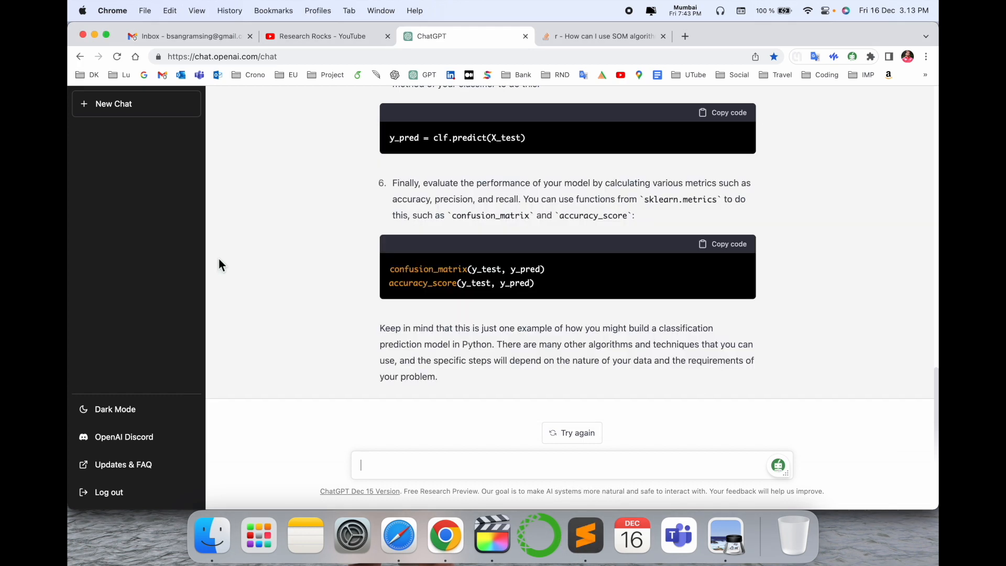
Read the LightGBM strange-predictions question through its sigmoid answer, then return to ChatGPT
left_click(603, 36)
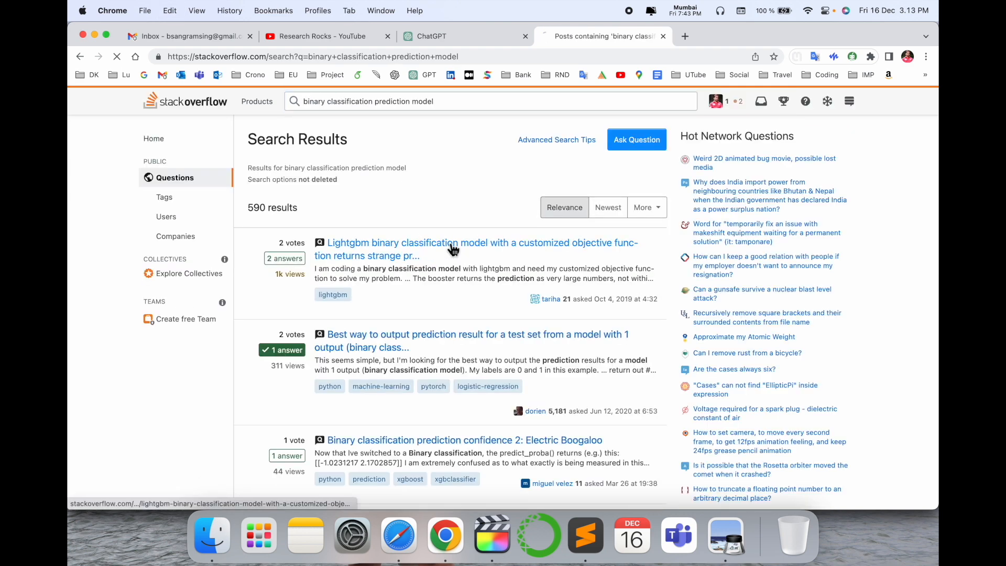
left_click(449, 243)
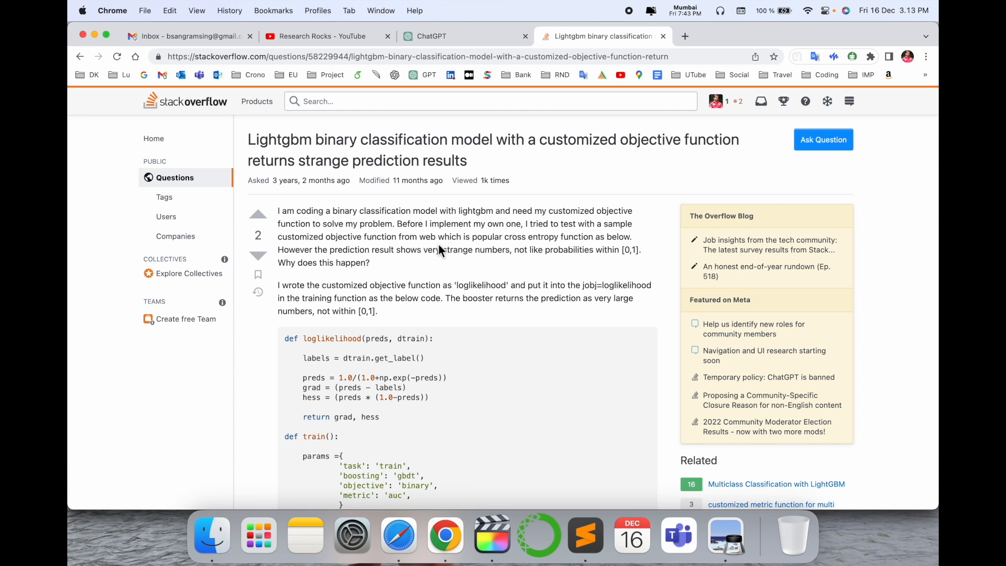
mouse_move(522, 185)
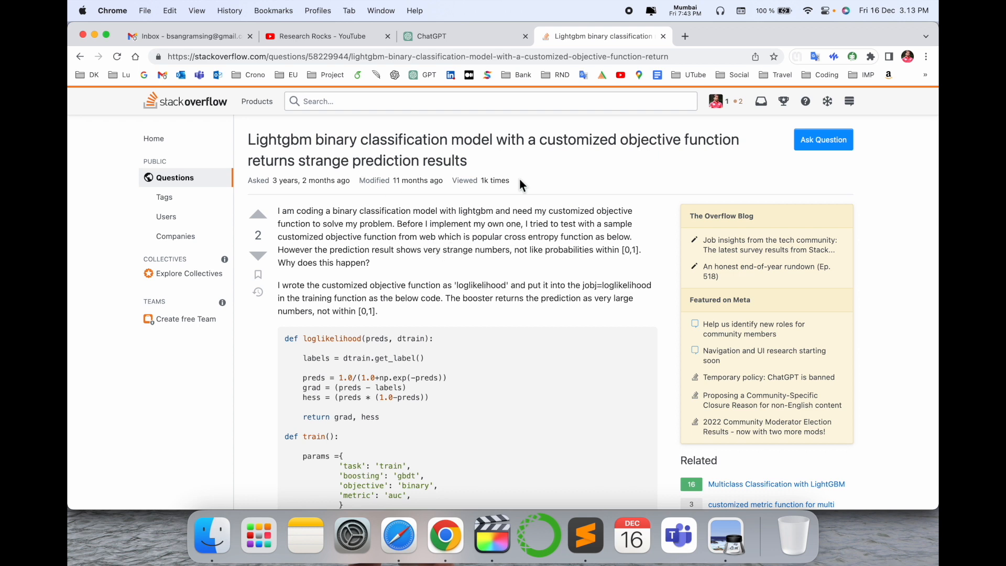
scroll("down", 3)
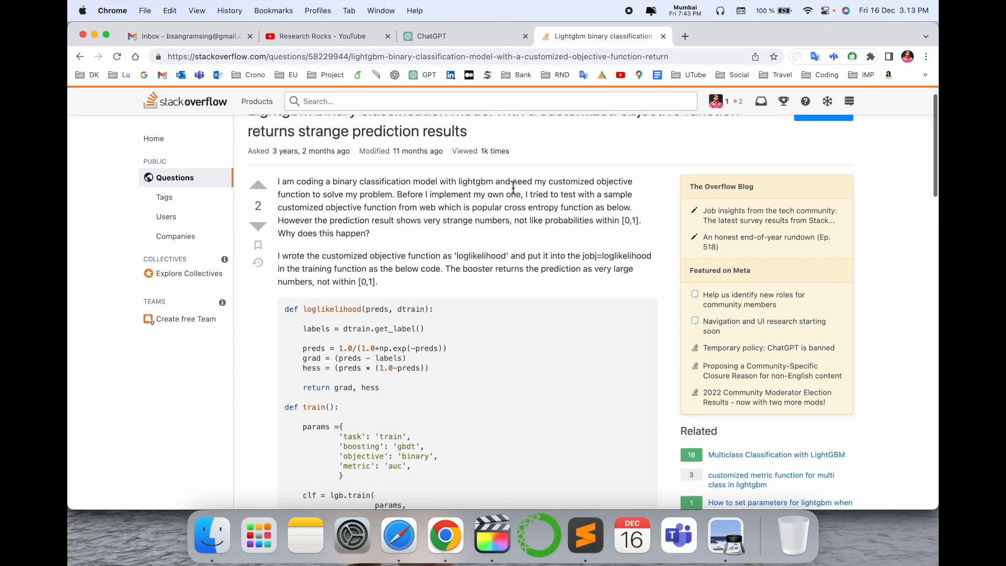
scroll("up", 3)
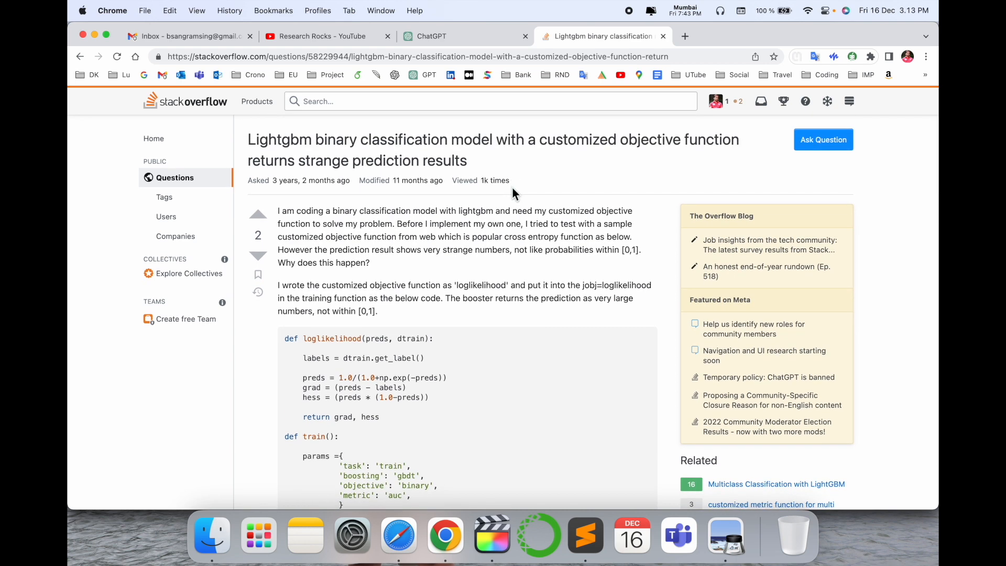
scroll("down", 3)
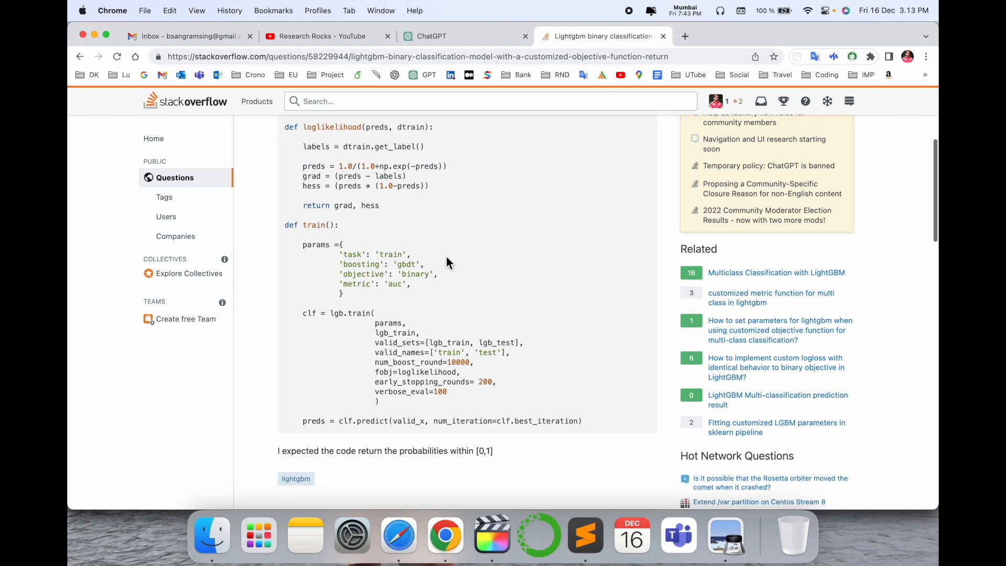
scroll("down", 3)
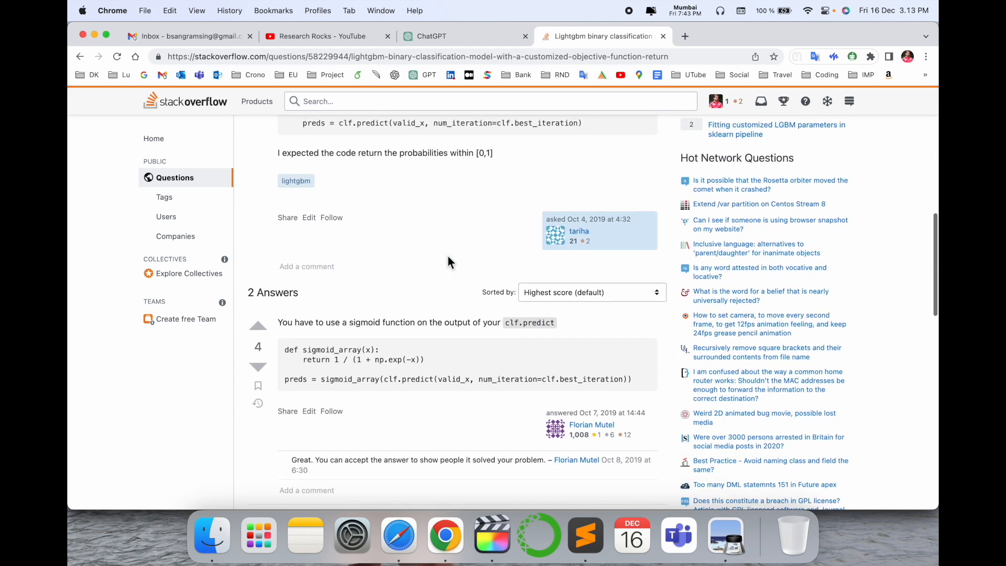
scroll("up", 3)
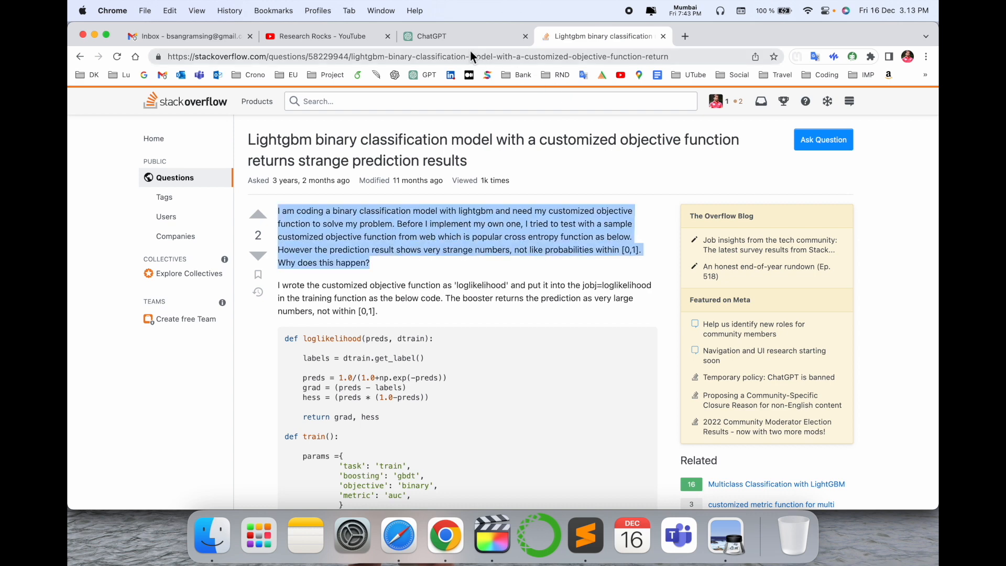
left_click(431, 36)
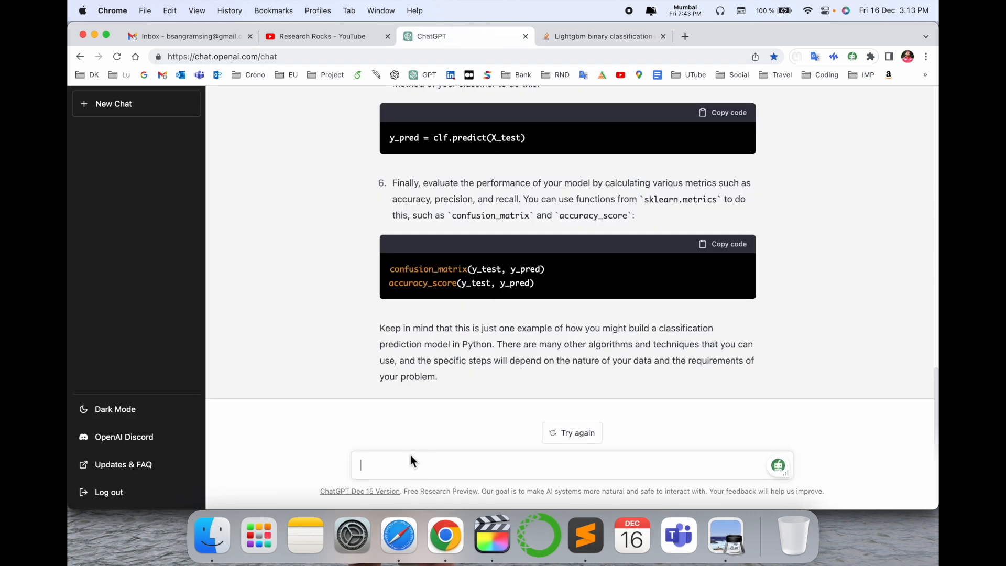
Ask 'binary classification prediction model' in a new ChatGPT chat, then switch to Stack Overflow
left_click(114, 103)
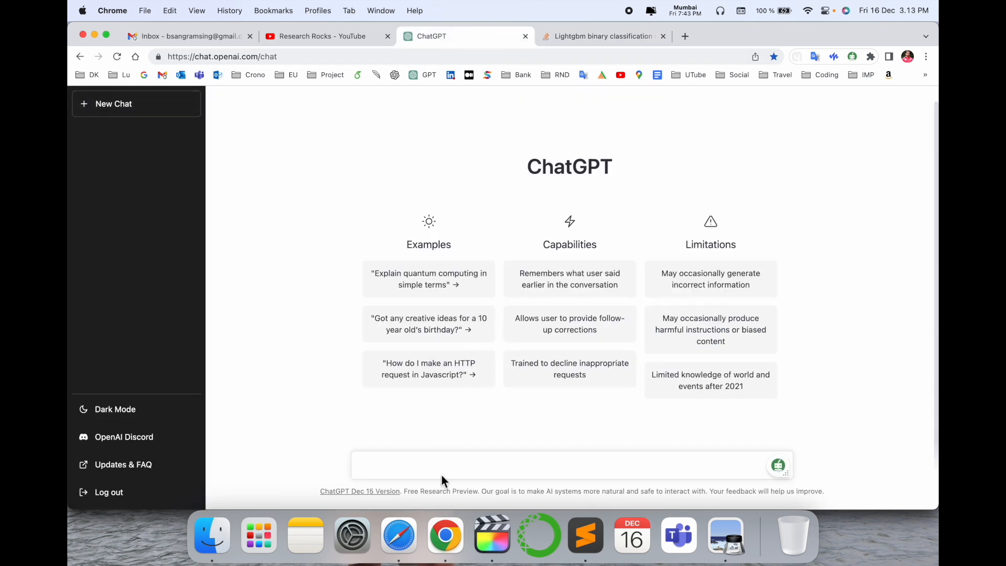
key("Return")
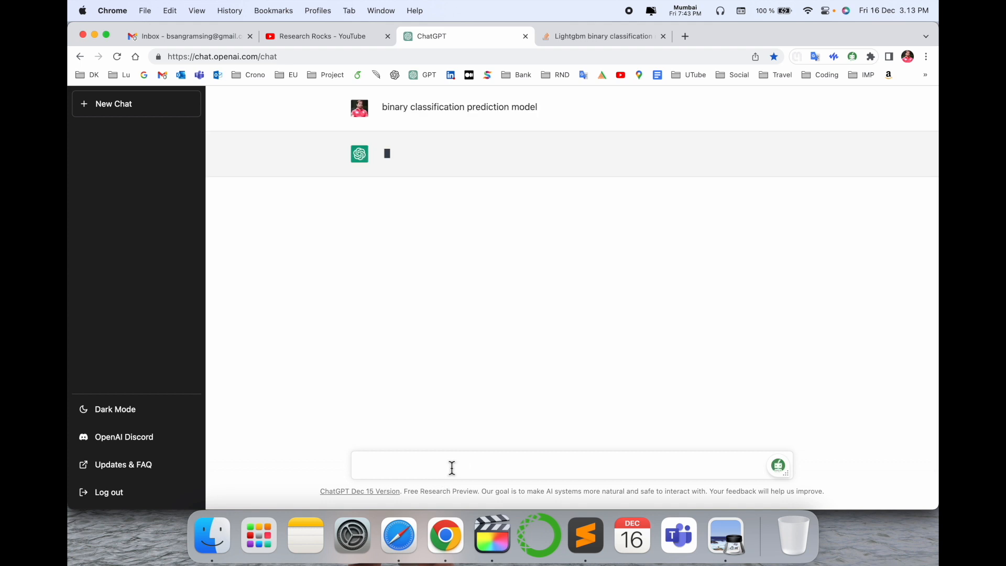
mouse_move(597, 36)
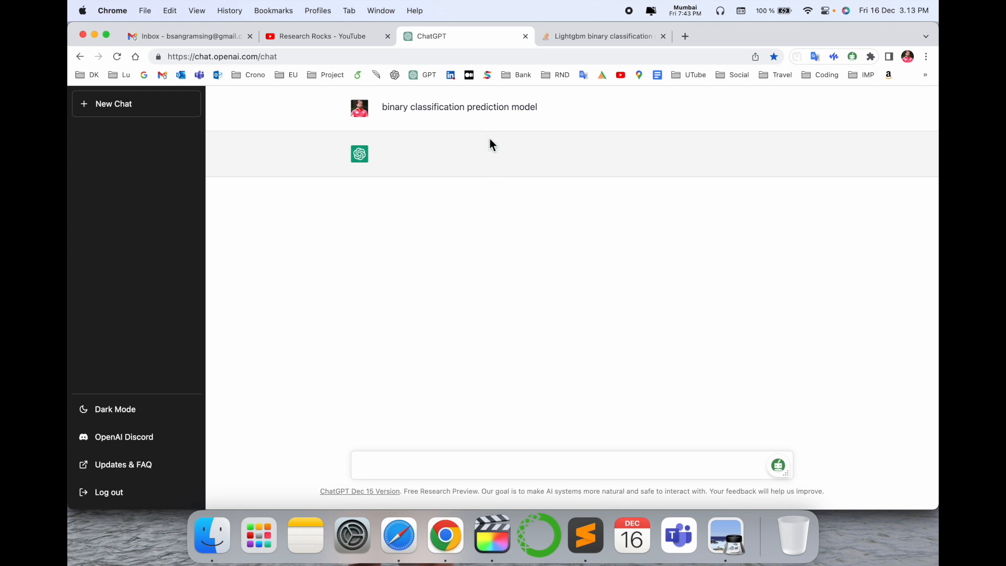
left_click(601, 36)
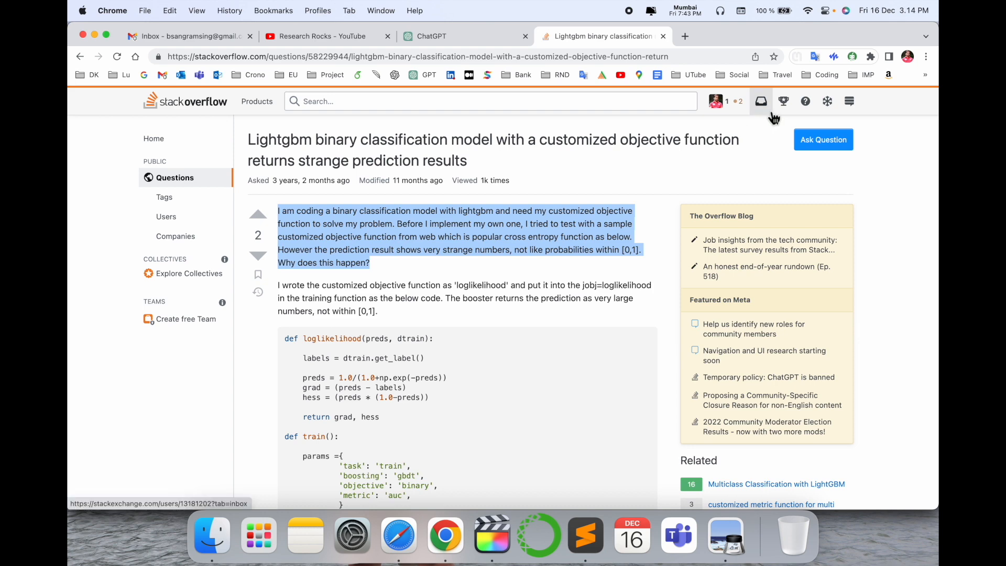
mouse_move(842, 115)
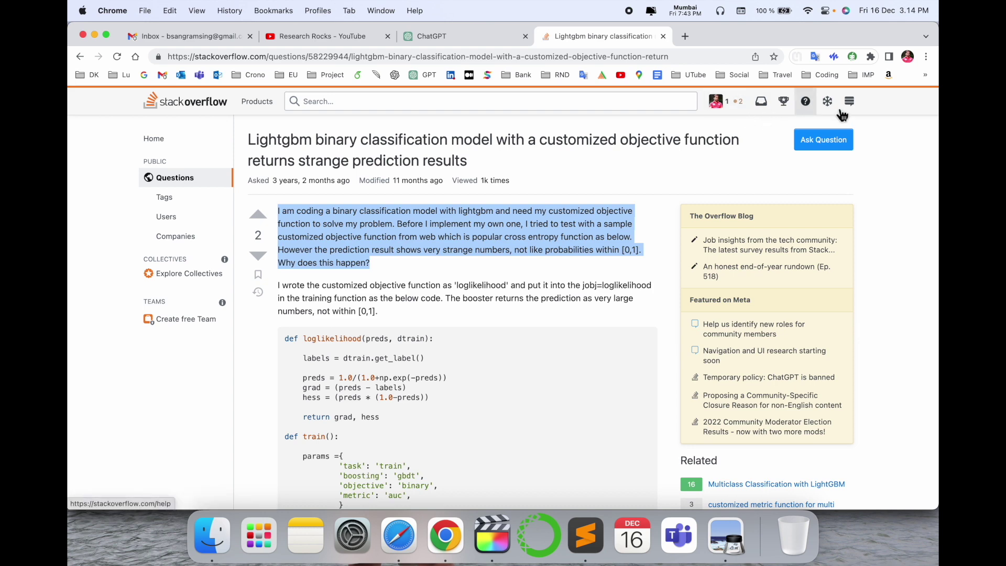
Switch from the Stack Overflow LightGBM question back to the ChatGPT tab
left_click(431, 36)
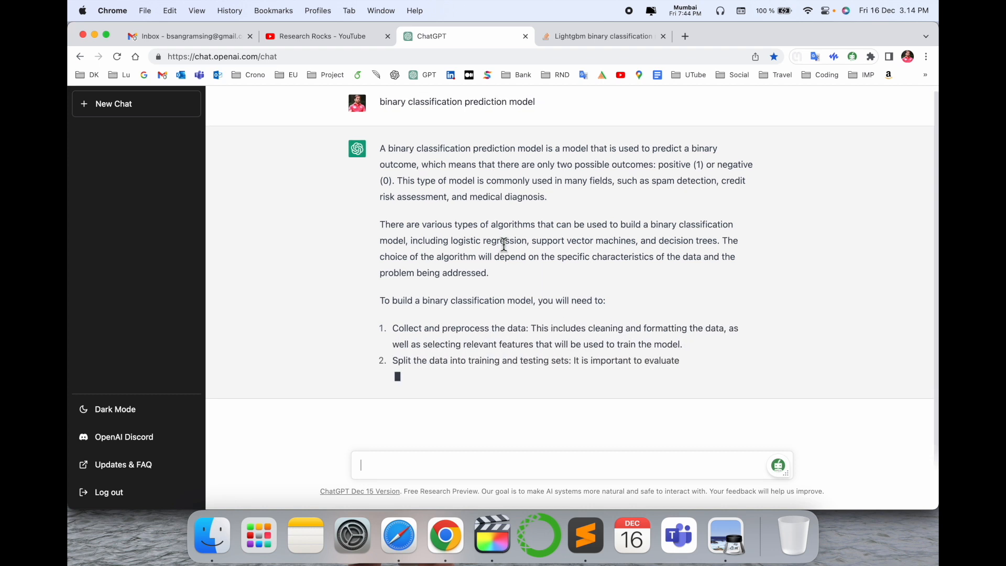
Let the six-step binary classification answer finish, then start a new empty chat
scroll("up", 3)
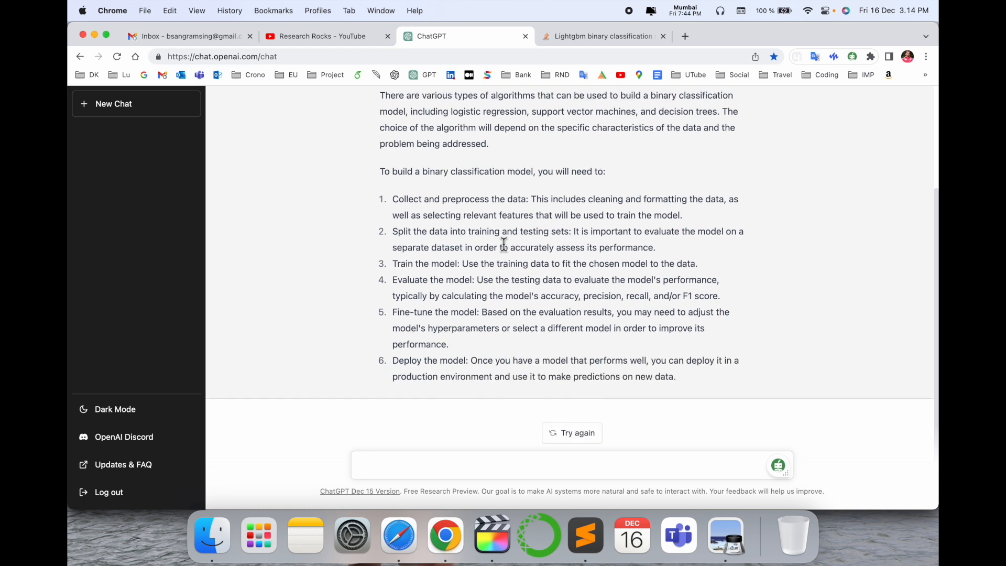
left_click(125, 104)
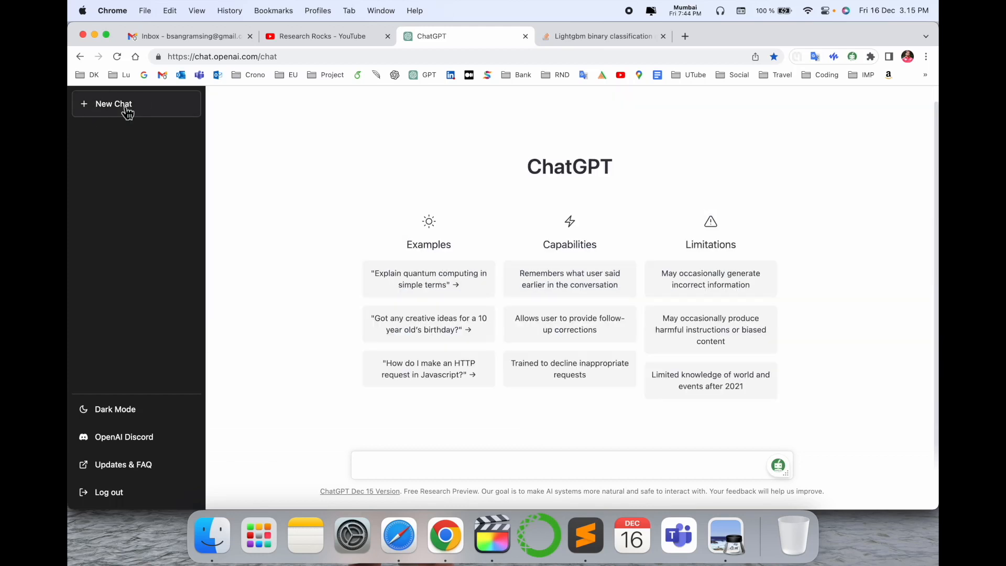
Ask 'binary classification prediction model python' and read the scikit-learn random forest example
type("binary classification prediction model python")
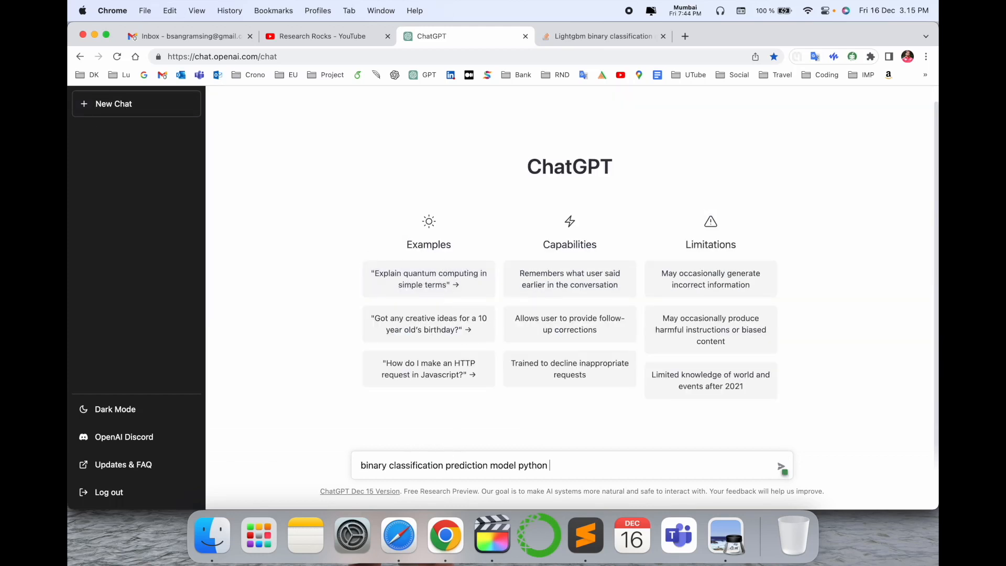
key("Return")
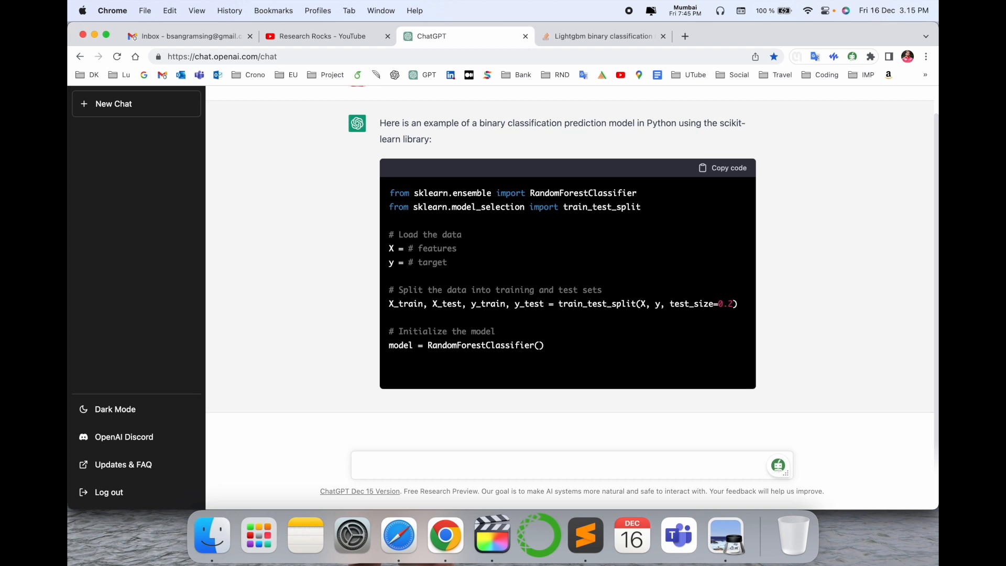
scroll("down", 3)
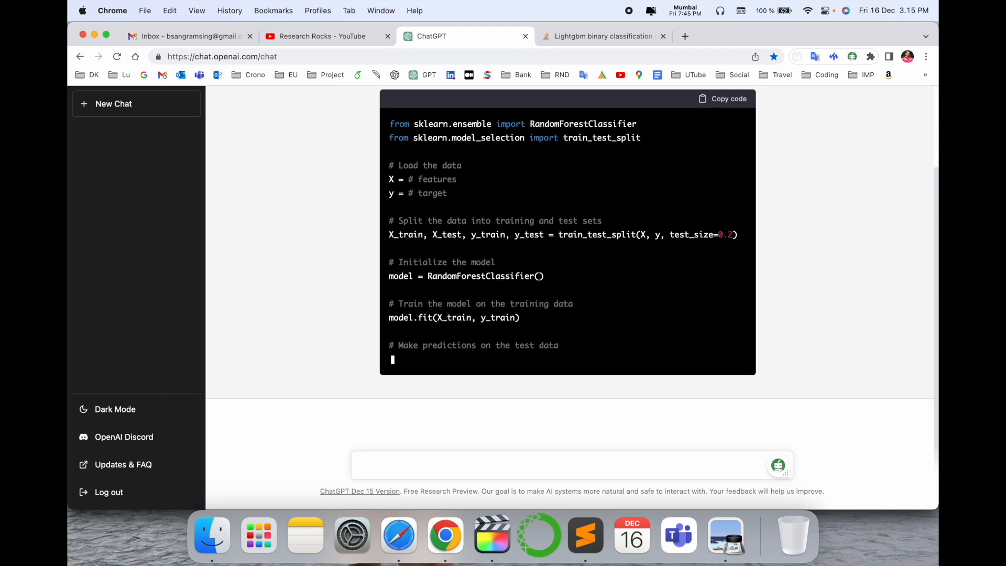
scroll("down", 3)
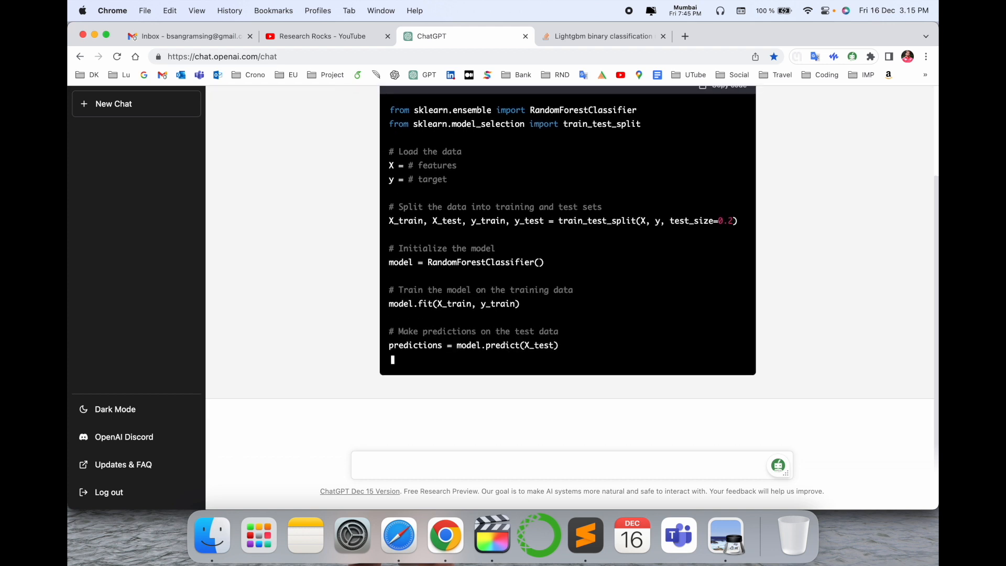
scroll("down", 3)
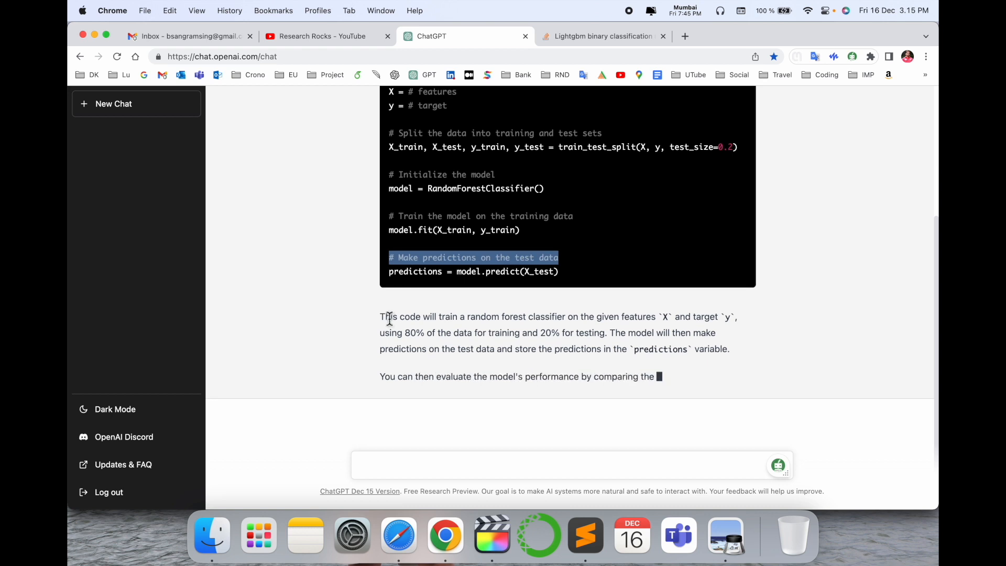
scroll("down", 3)
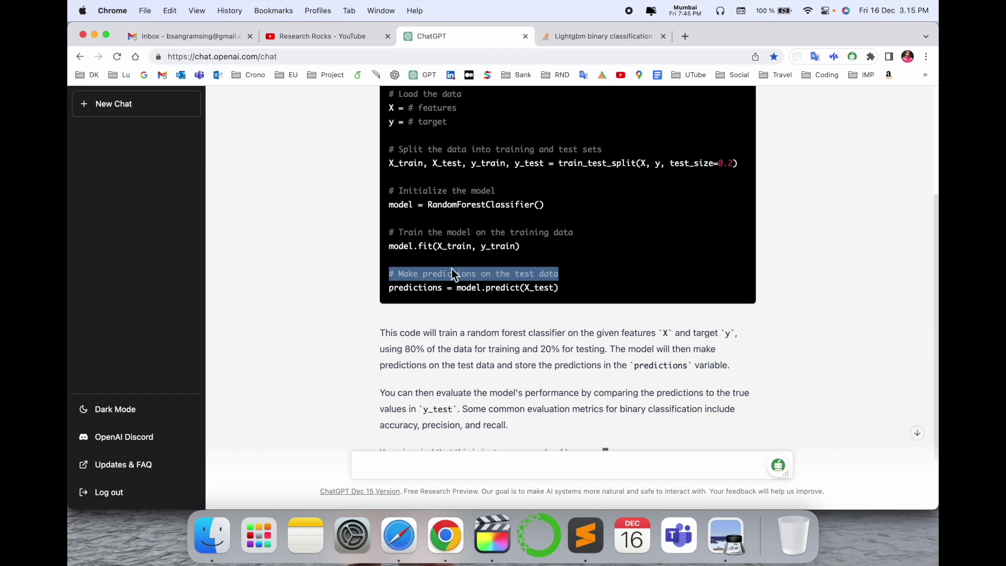
scroll("up", 3)
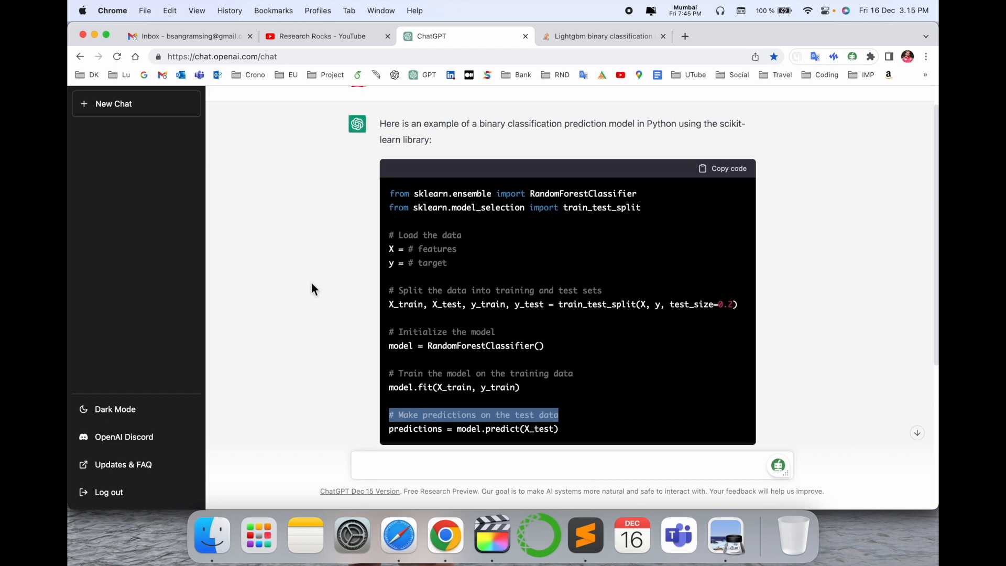
scroll("down", 3)
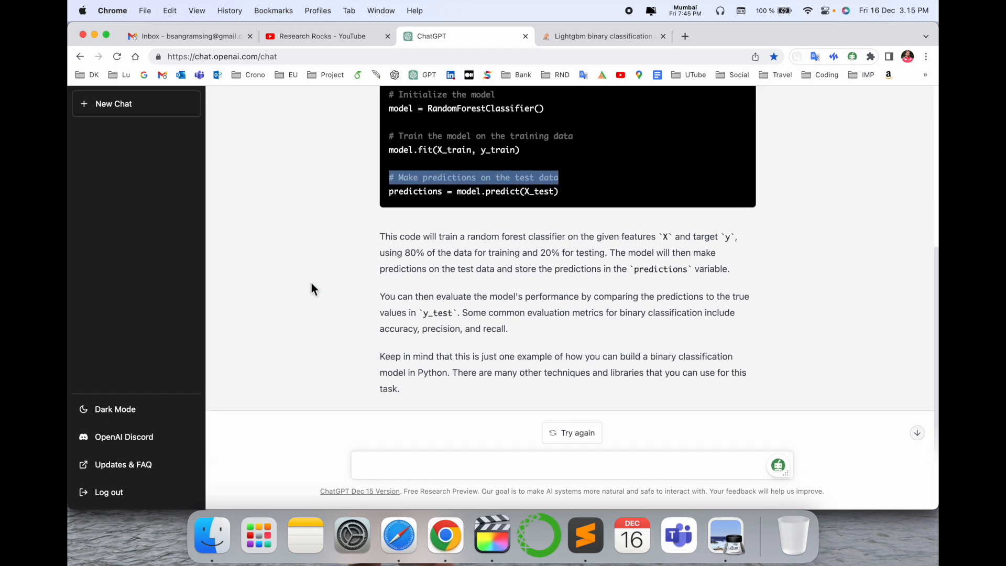